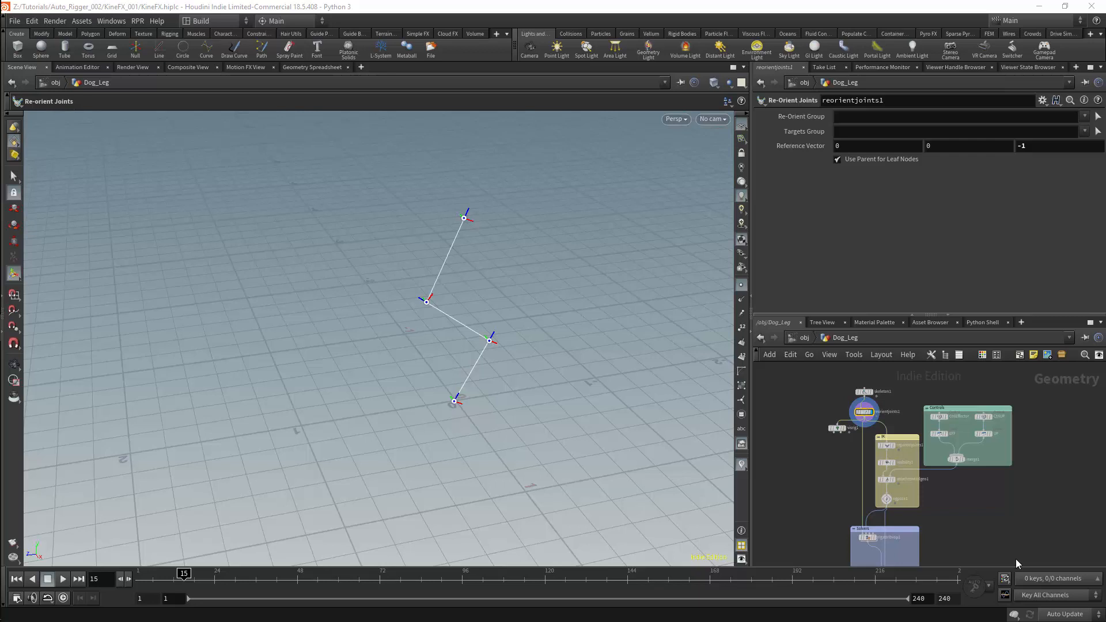
pyautogui.moveTo(500, 307)
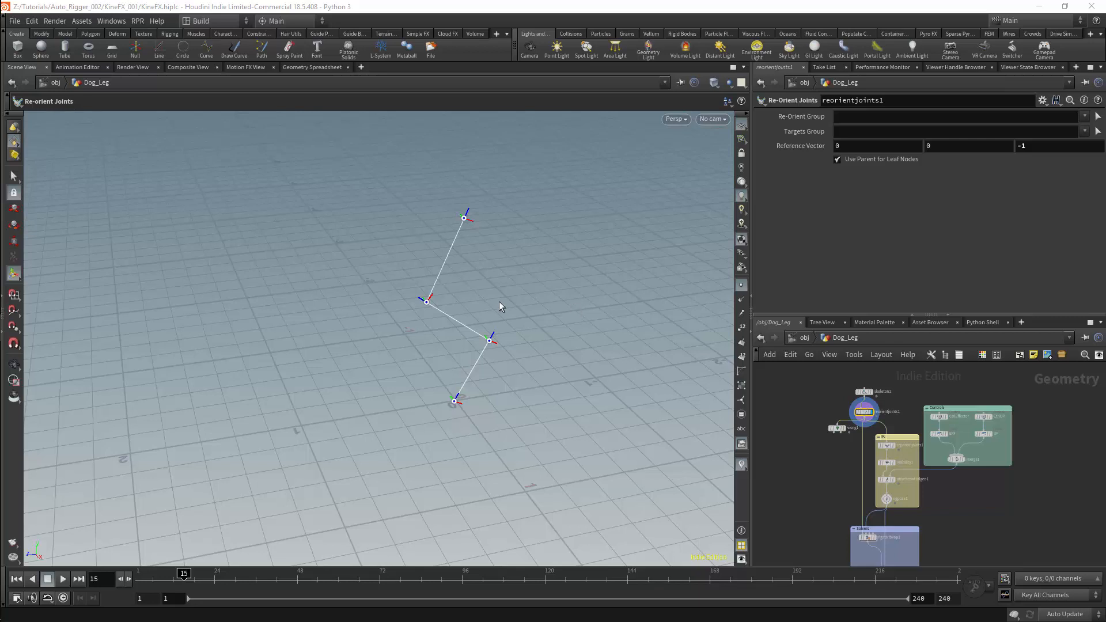
pyautogui.moveTo(697, 389)
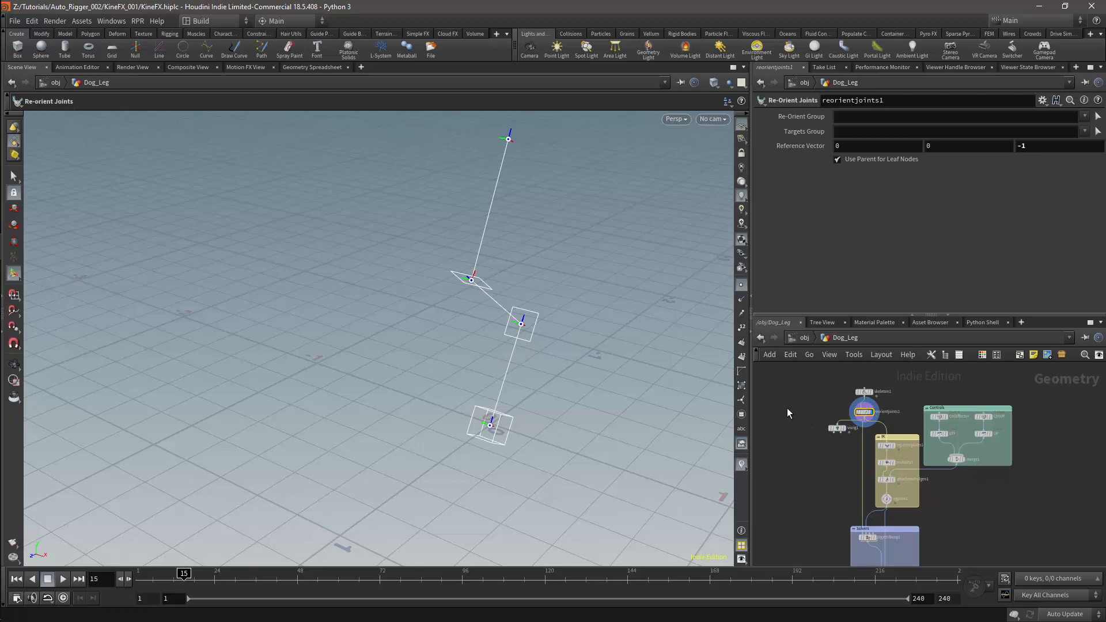
pyautogui.moveTo(827, 416)
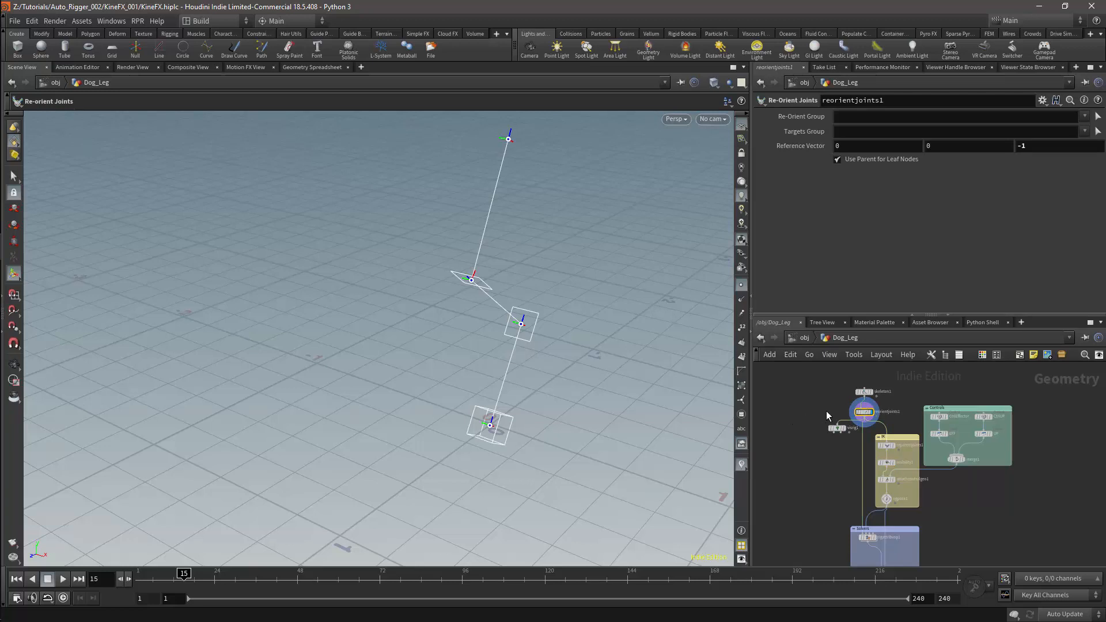
pyautogui.moveTo(864, 411)
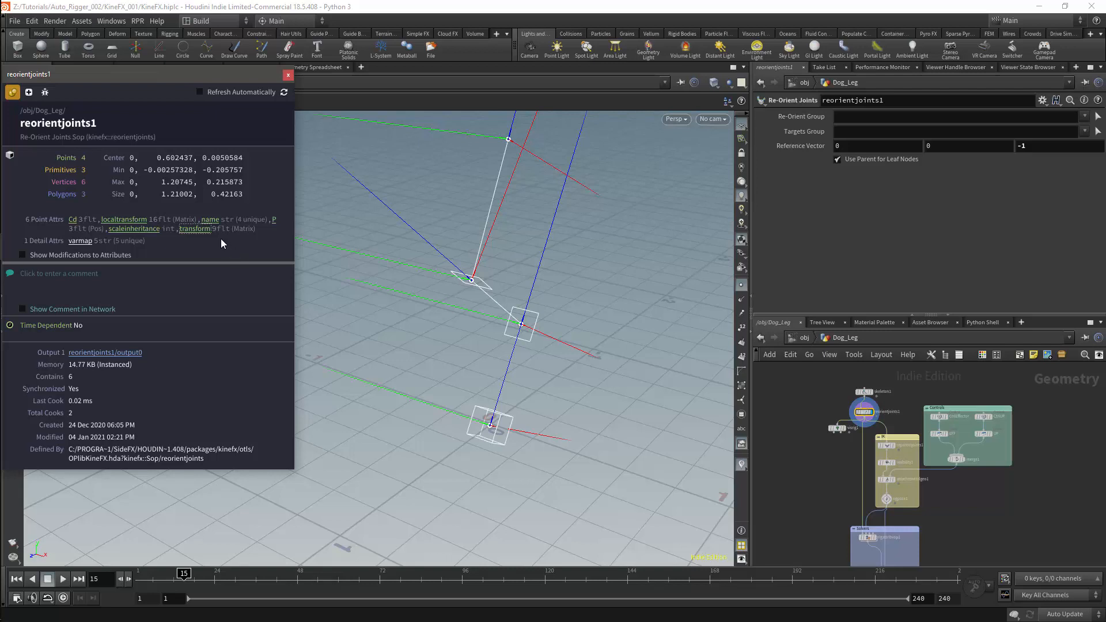
pyautogui.moveTo(512, 194)
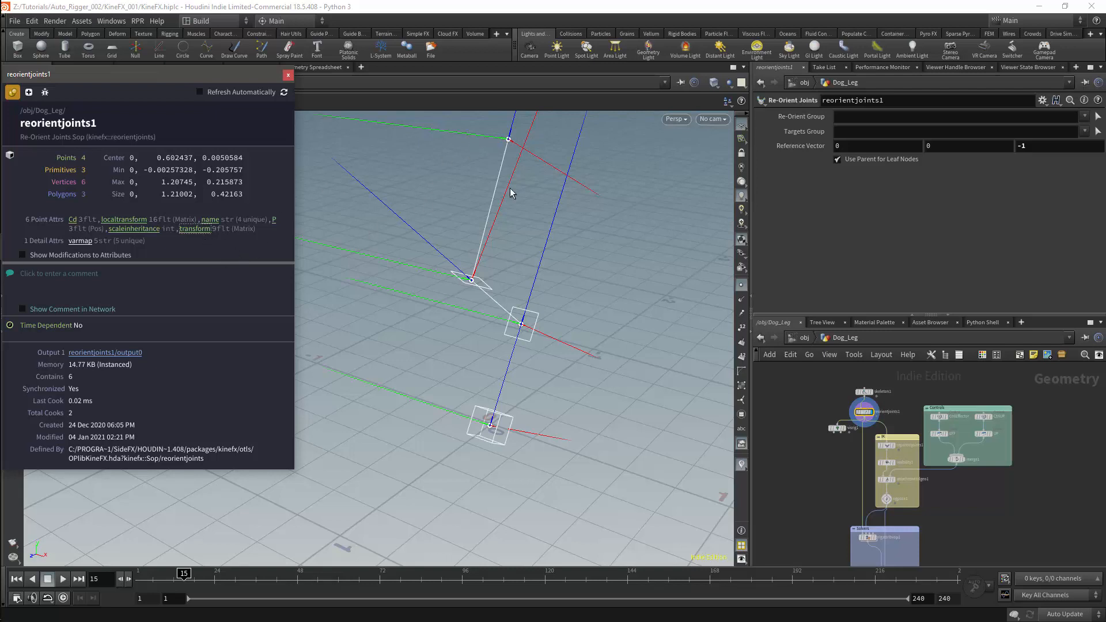
pyautogui.moveTo(659, 408)
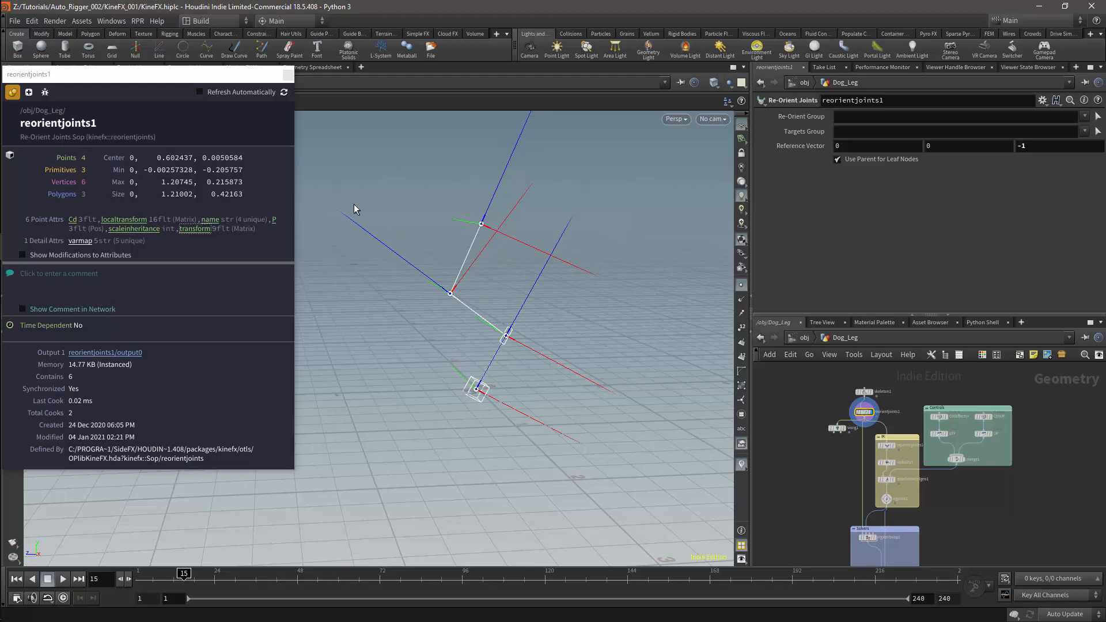
pyautogui.moveTo(475, 219)
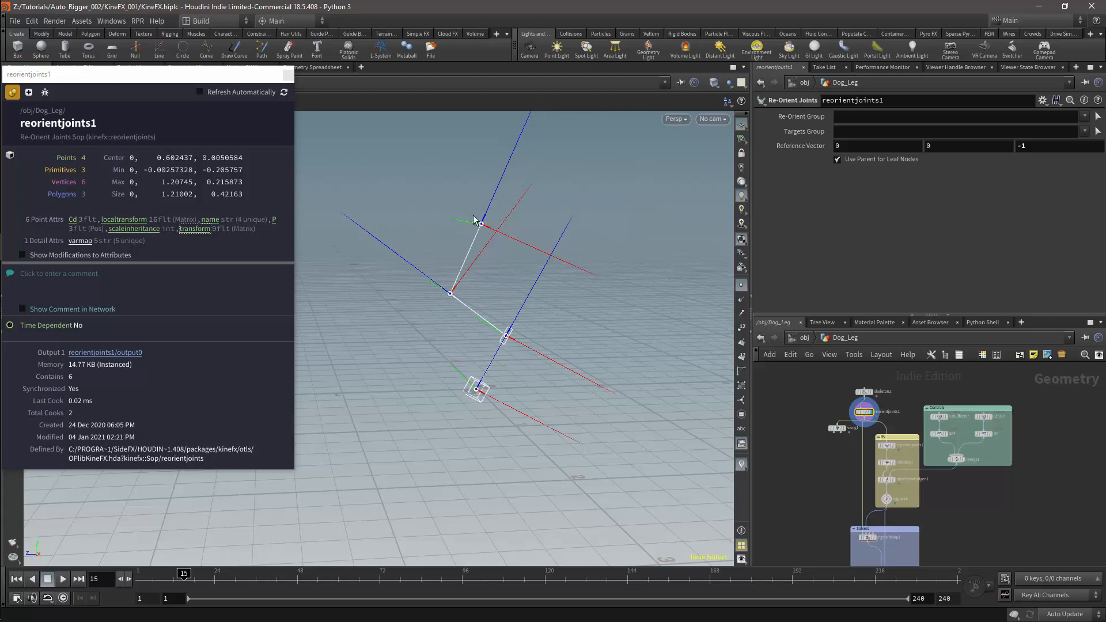
pyautogui.moveTo(528, 258)
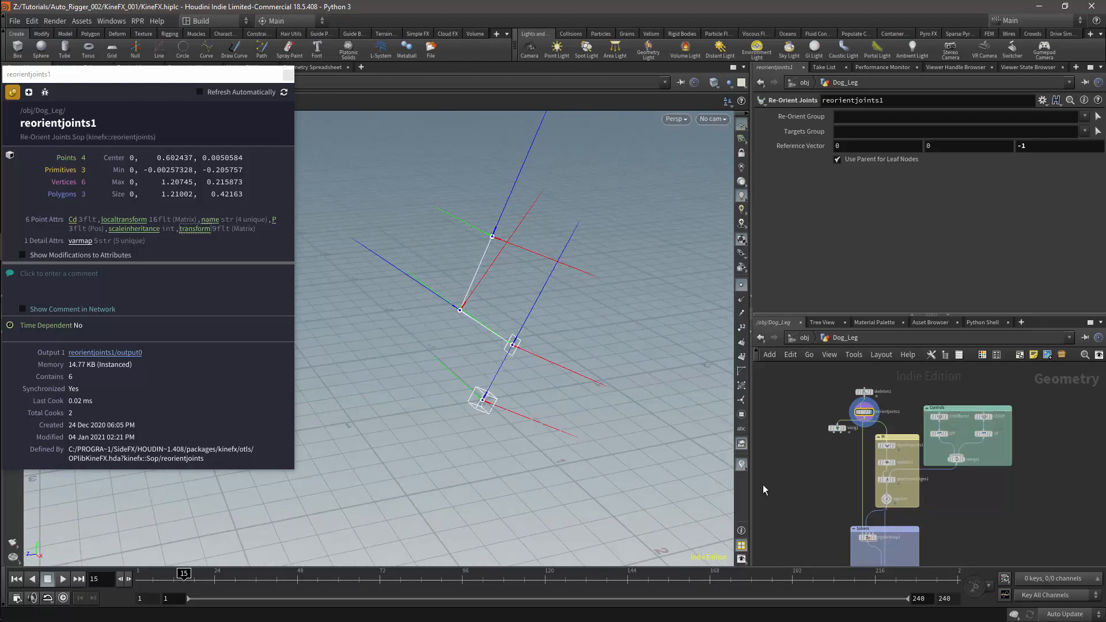
pyautogui.moveTo(743, 470)
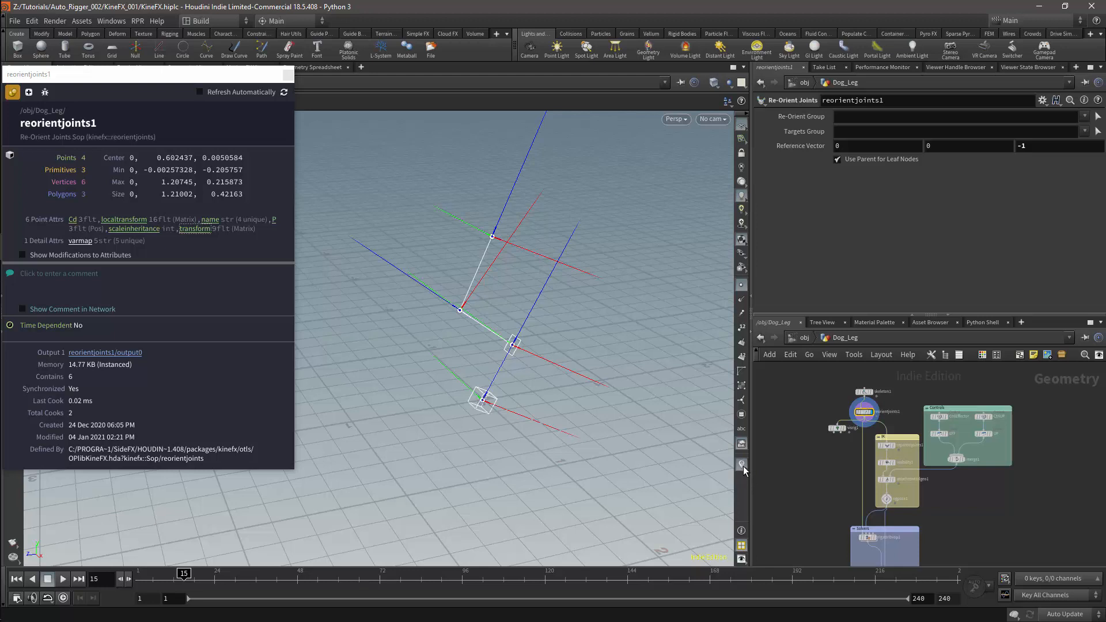
pyautogui.moveTo(741, 473)
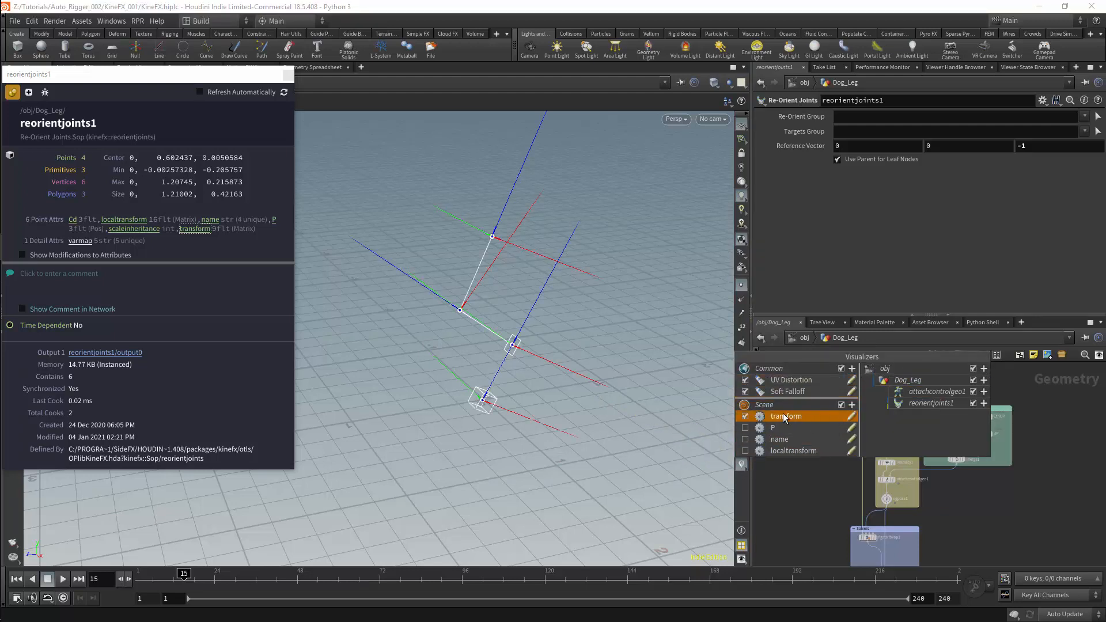
# Step: Toggle the transform, P, localtransform and name visualizers so only joint axes remain shown
pyautogui.click(763, 404)
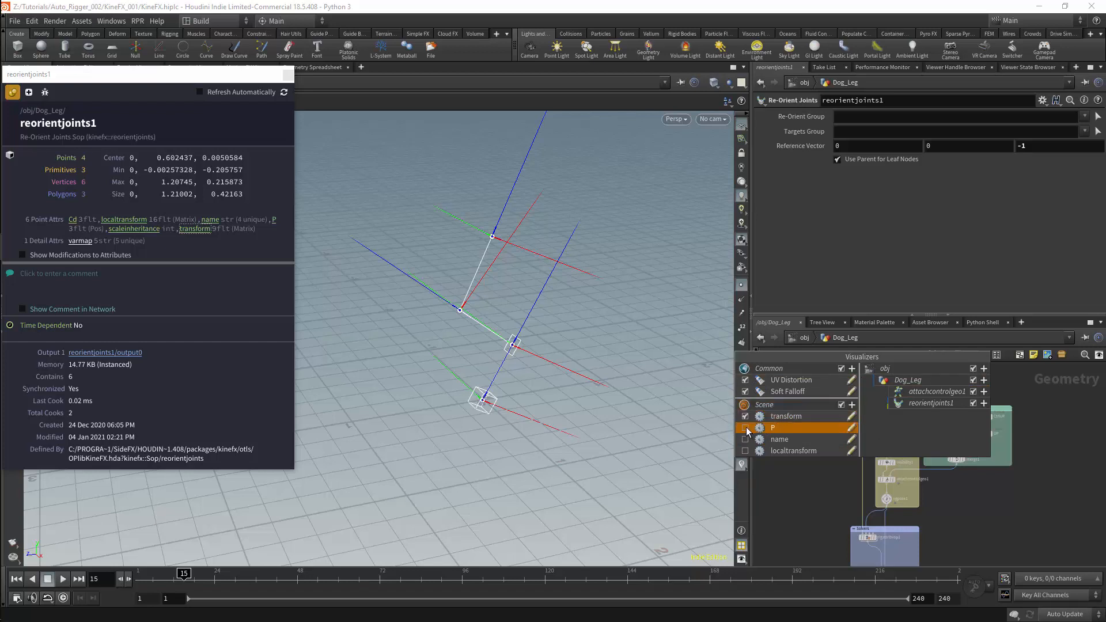
pyautogui.click(778, 439)
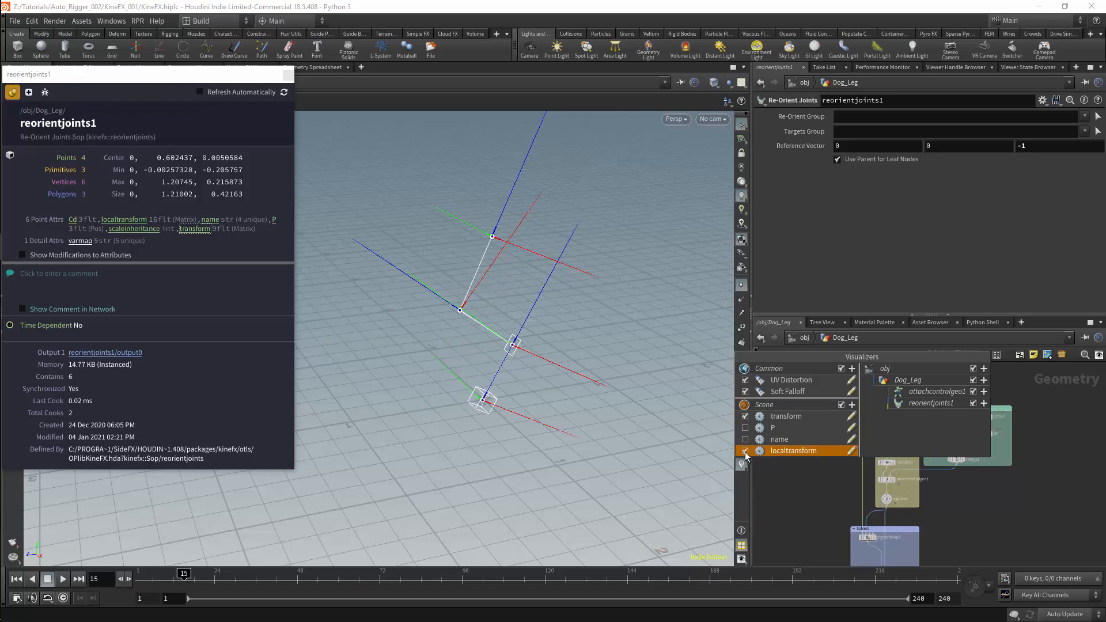
pyautogui.click(778, 439)
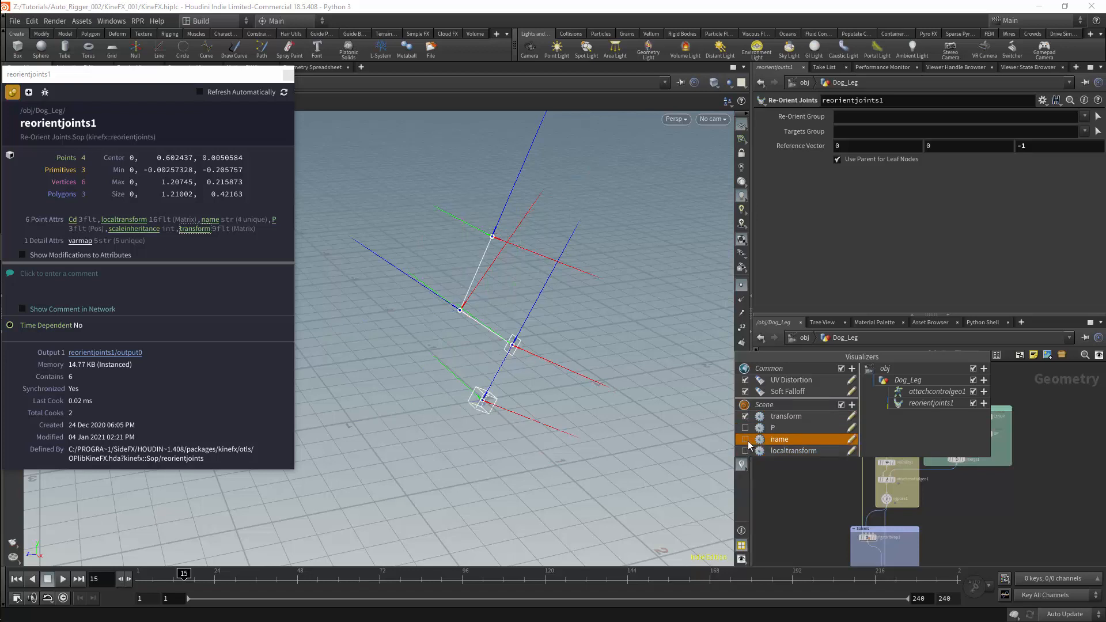
pyautogui.click(785, 416)
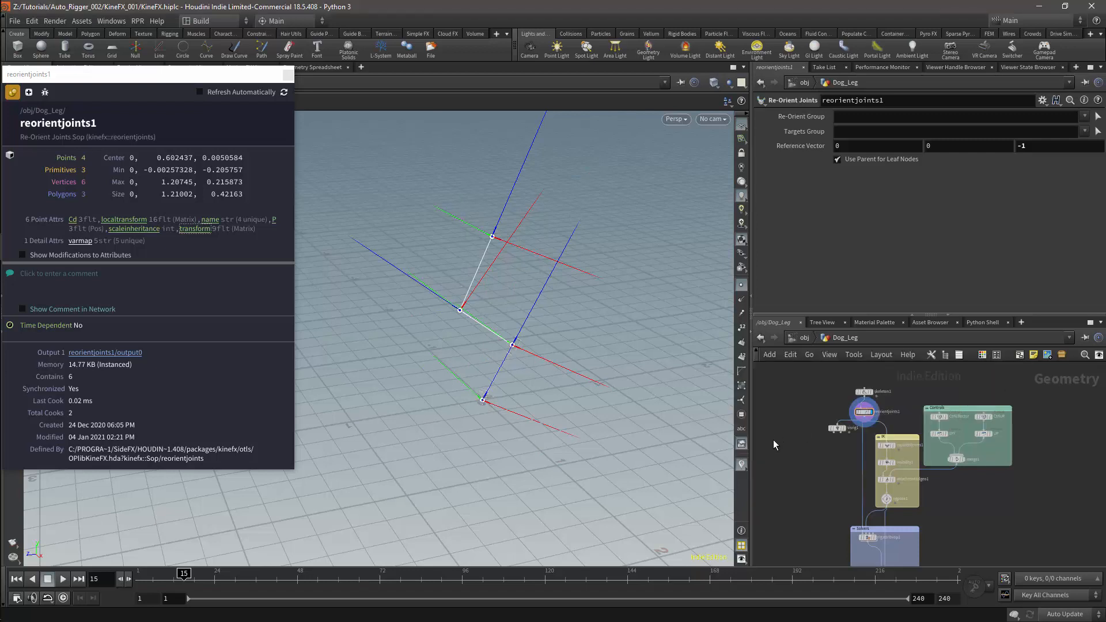
pyautogui.moveTo(815, 450)
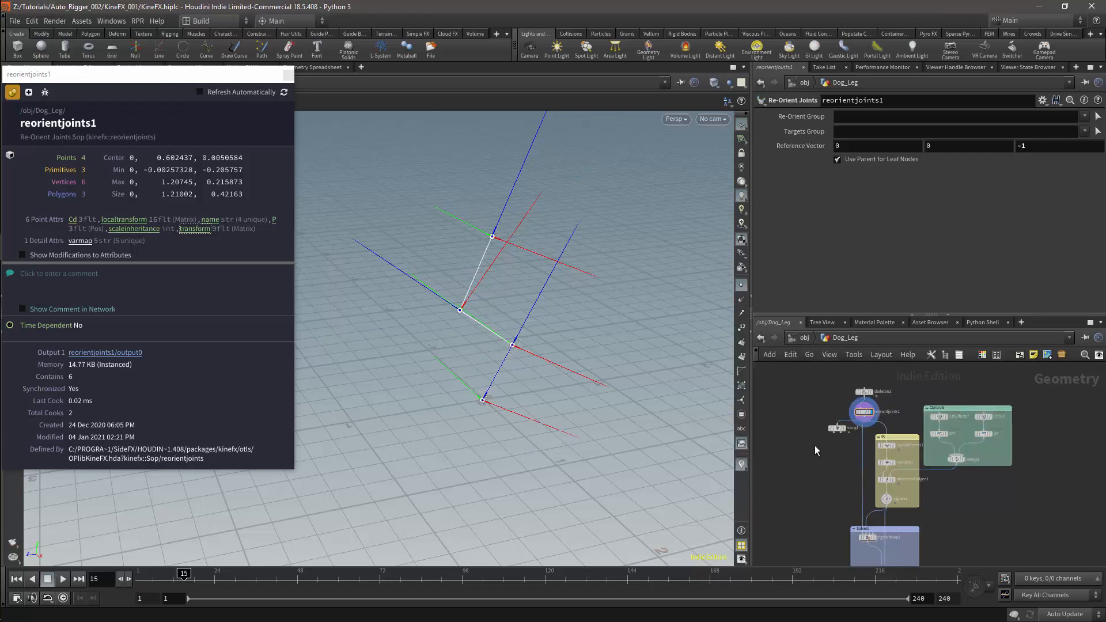
pyautogui.moveTo(789, 485)
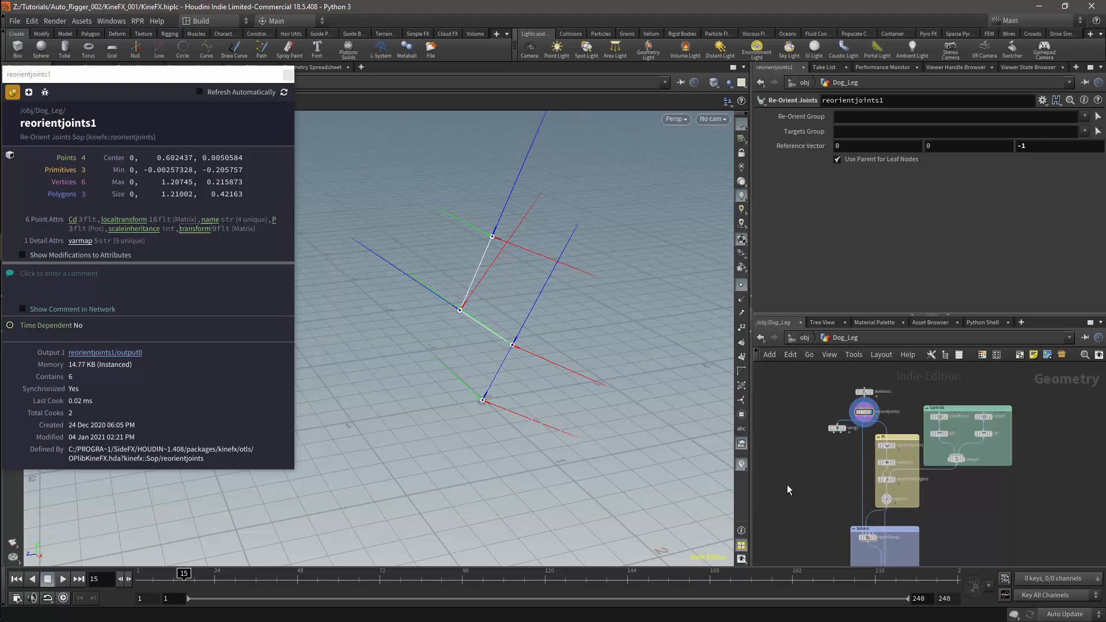
pyautogui.moveTo(790, 485)
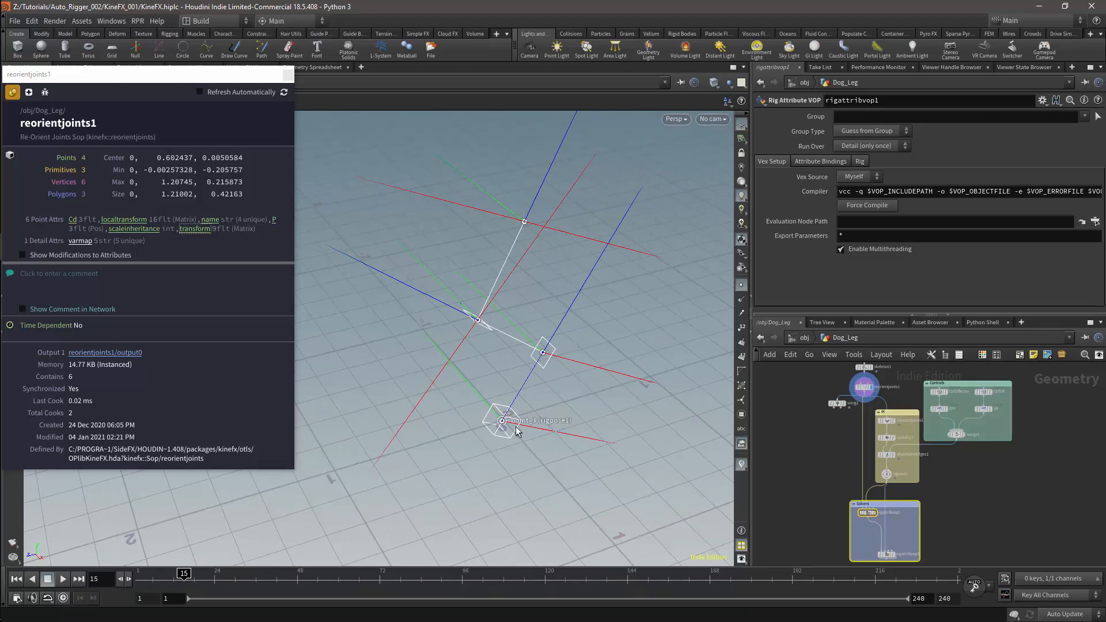
# Step: Dive into rigattribvop1 to reach the IK Solver's network
pyautogui.click(863, 387)
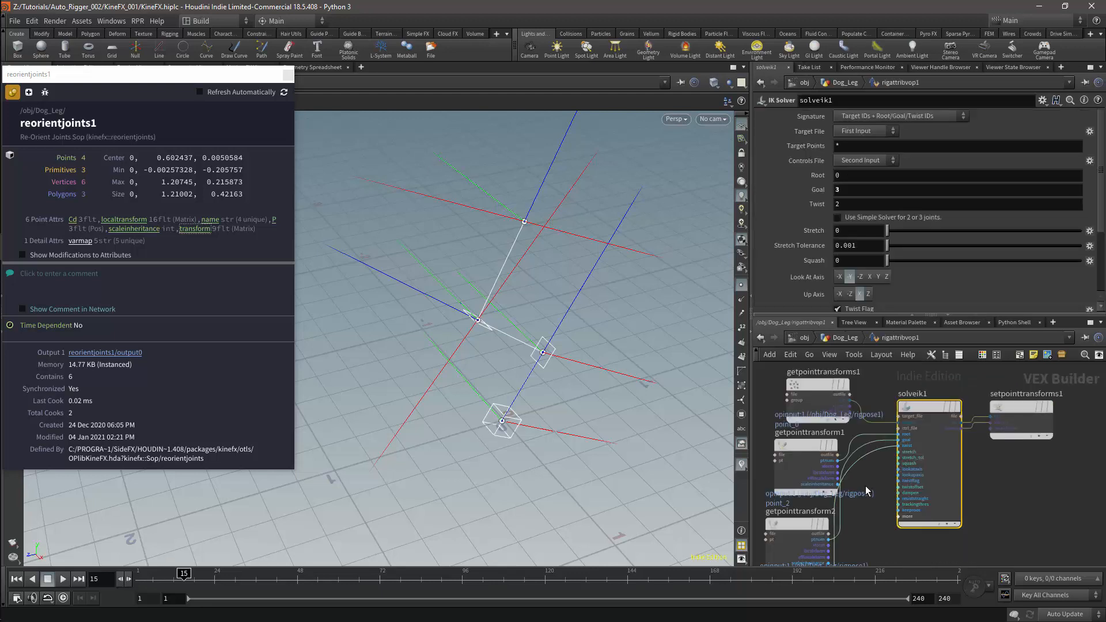
pyautogui.moveTo(935, 430)
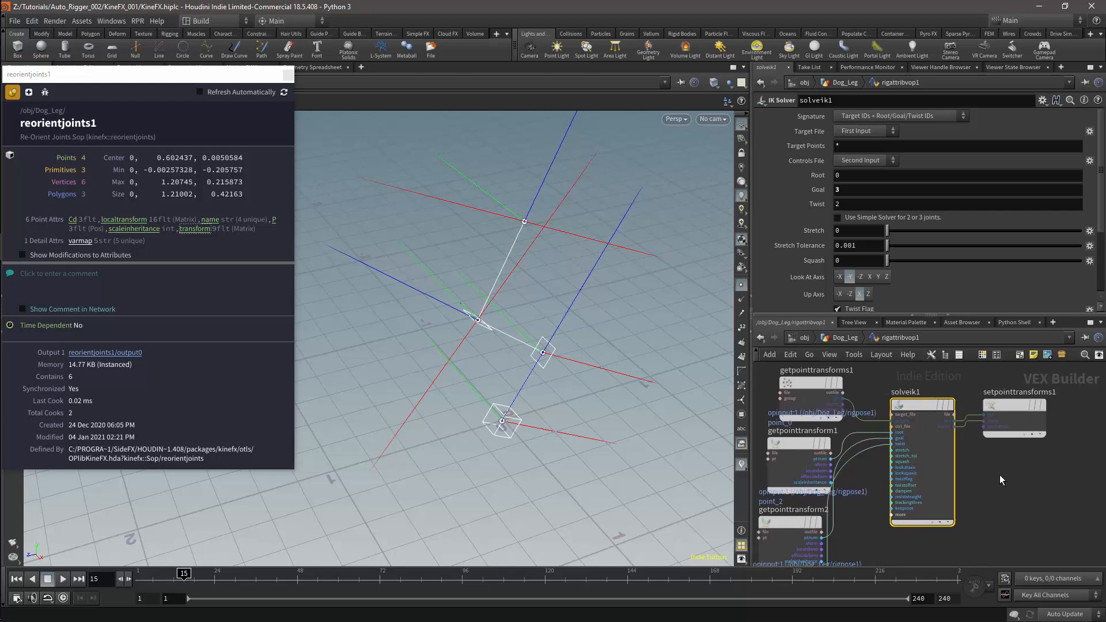
pyautogui.moveTo(996, 479)
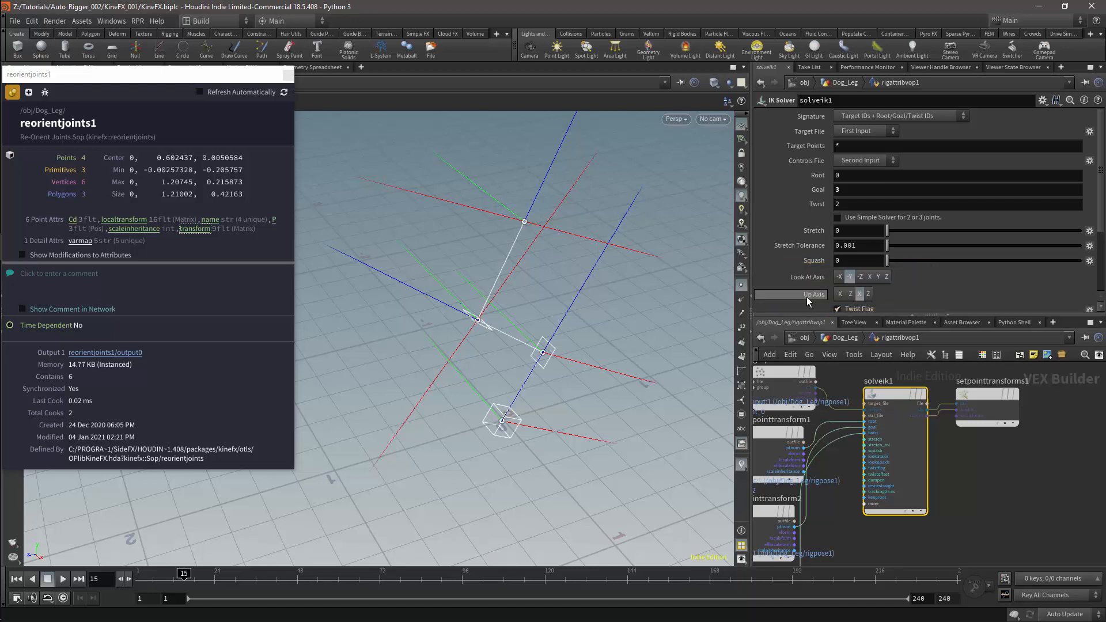
pyautogui.moveTo(822, 285)
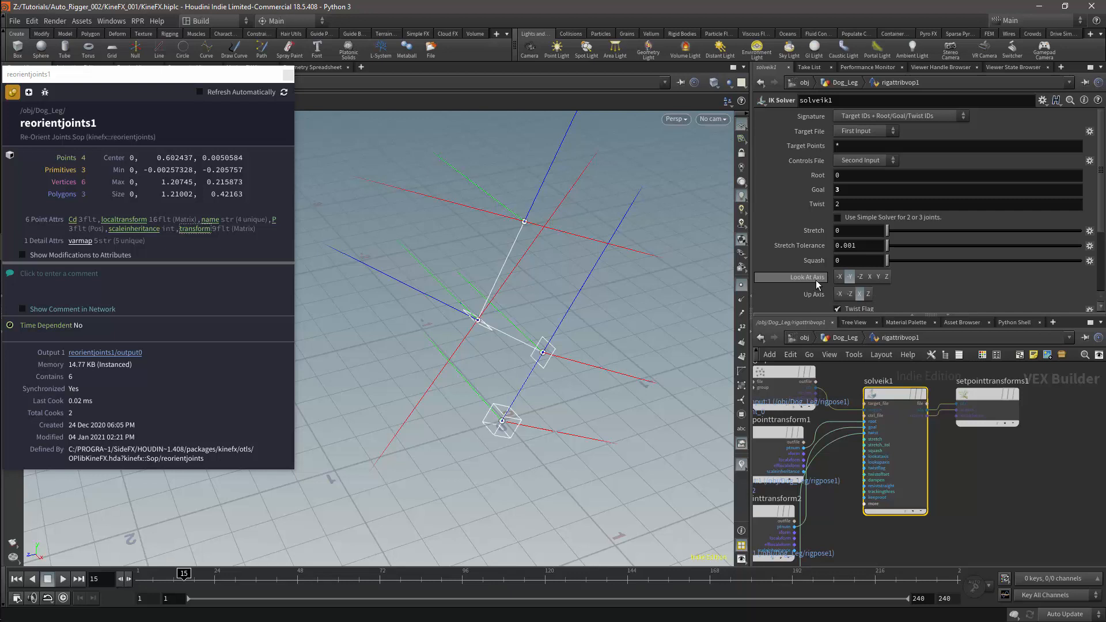
pyautogui.moveTo(572, 137)
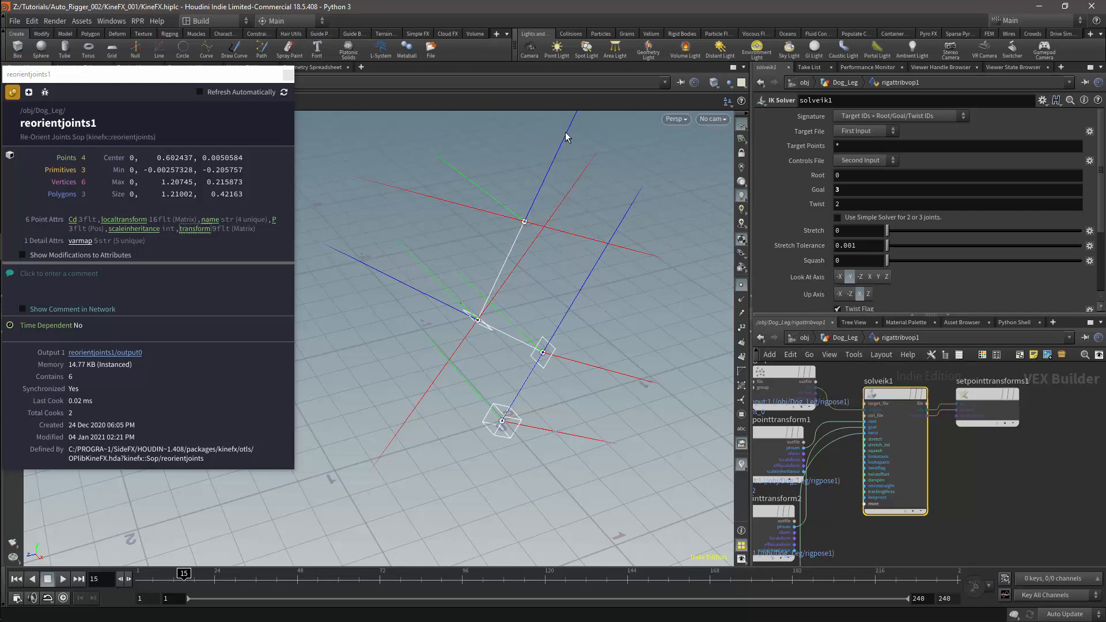
pyautogui.moveTo(863, 281)
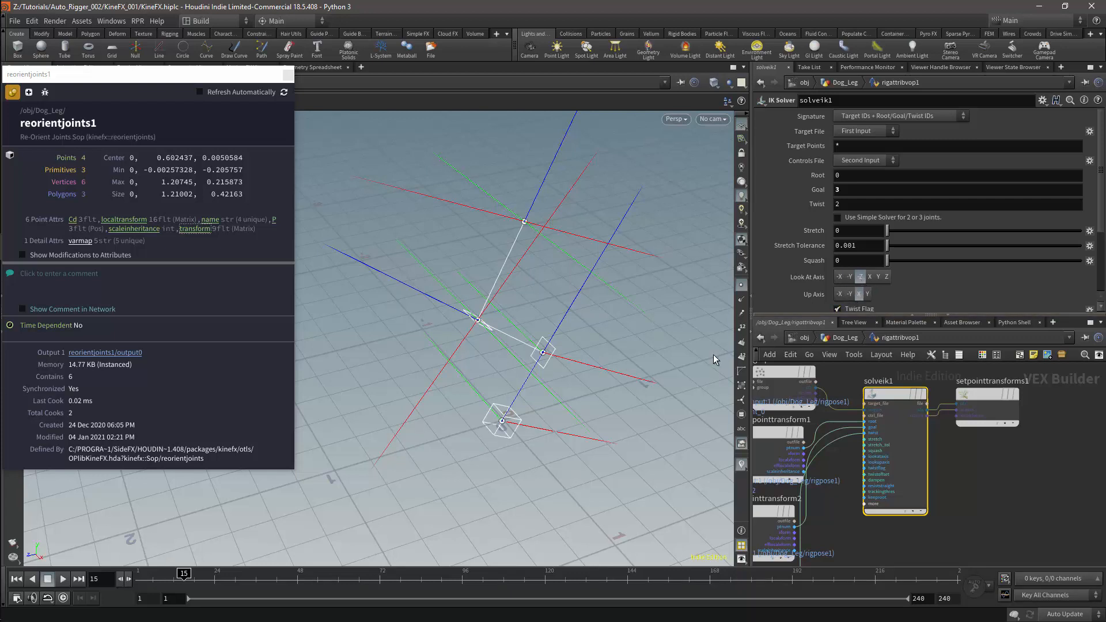
pyautogui.moveTo(705, 357)
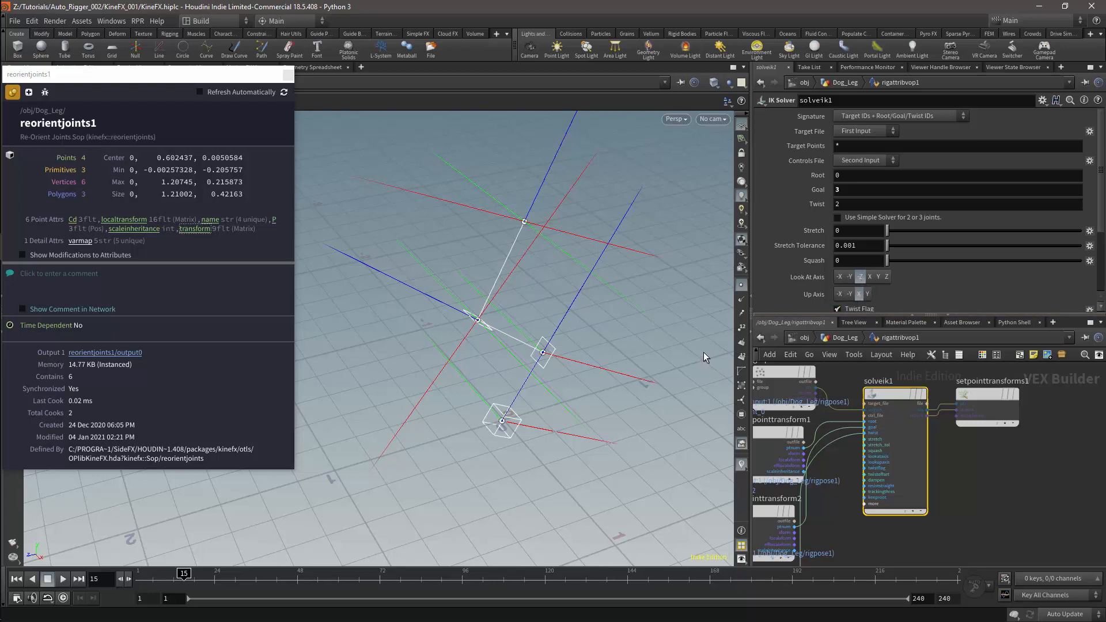
pyautogui.moveTo(534, 232)
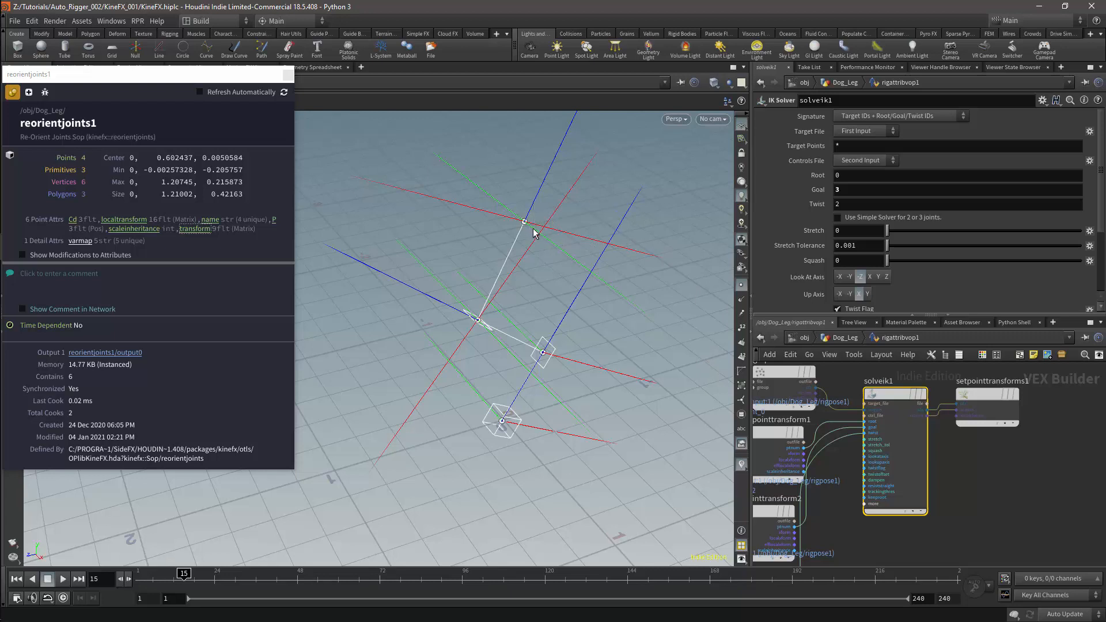
pyautogui.moveTo(488, 205)
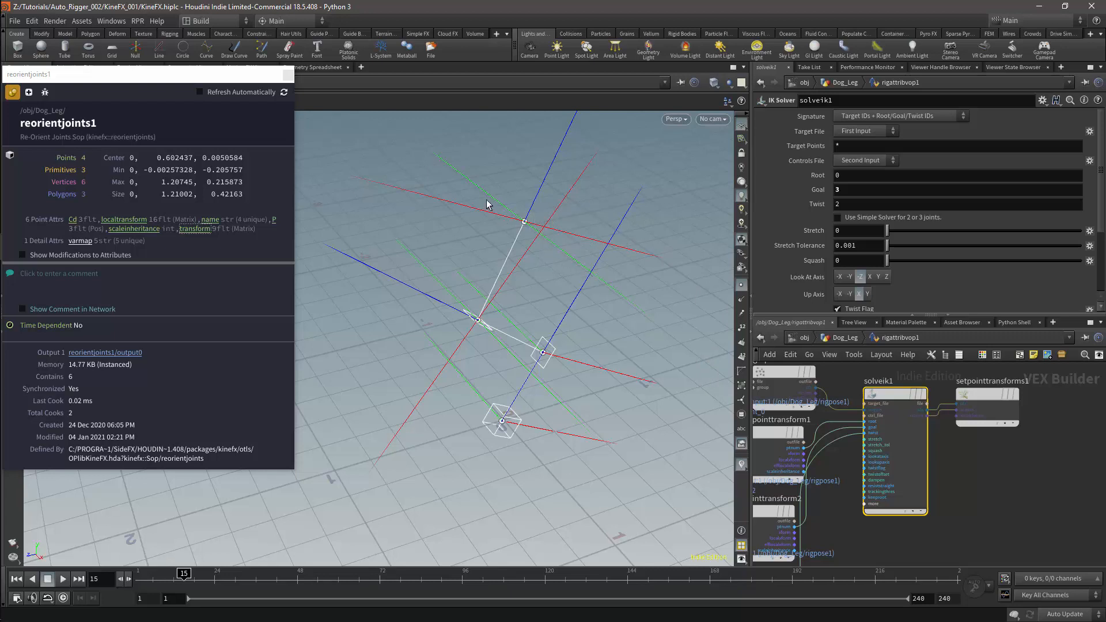
pyautogui.moveTo(496, 206)
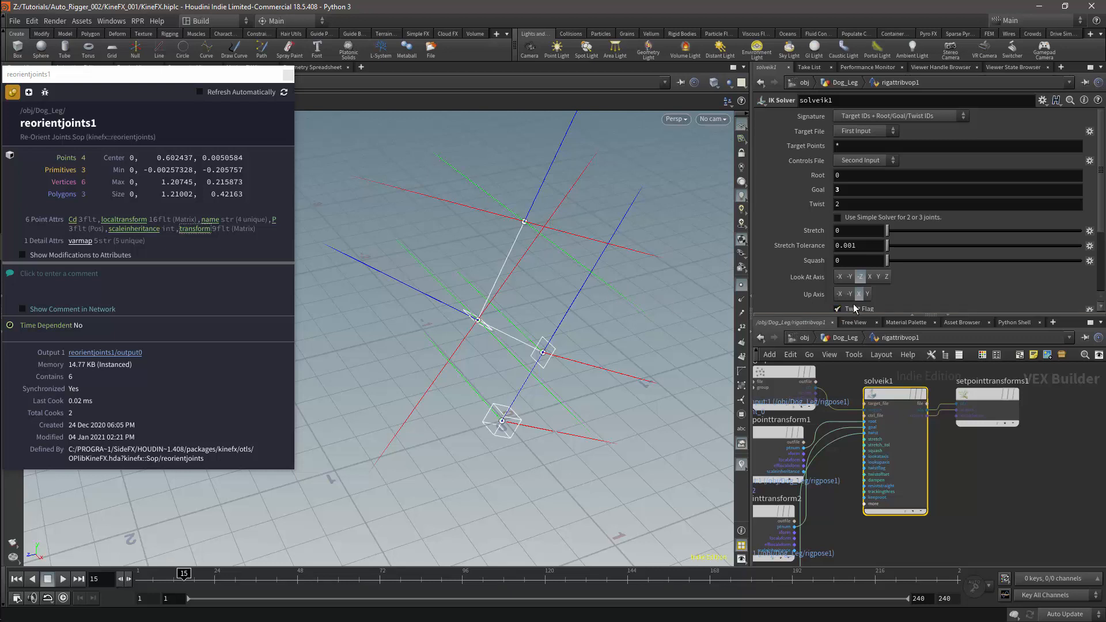
pyautogui.moveTo(885, 302)
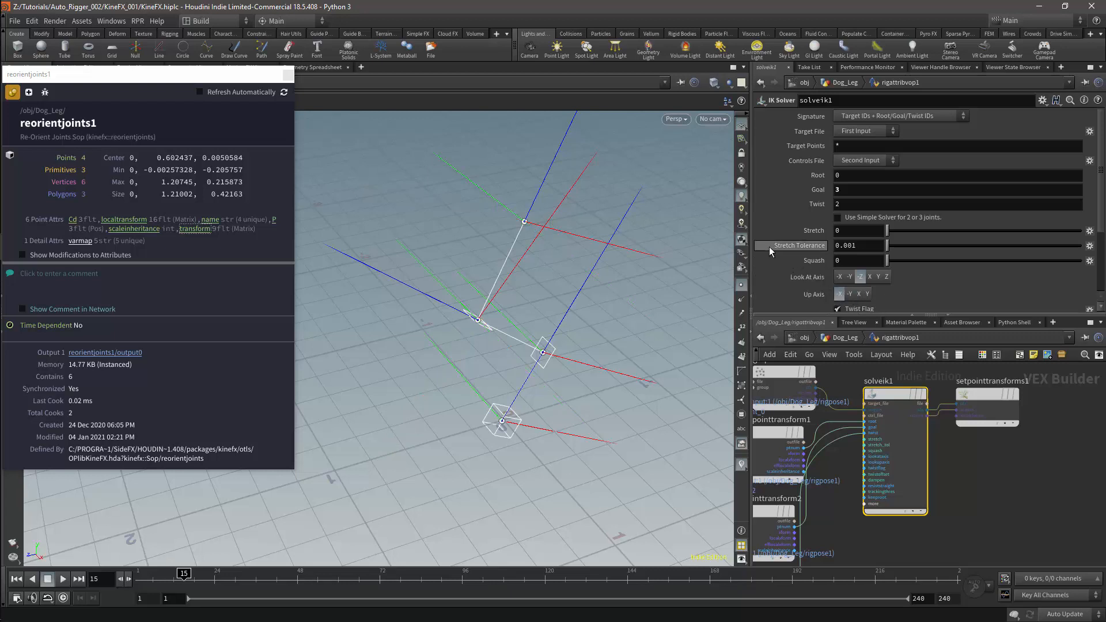
pyautogui.moveTo(599, 260)
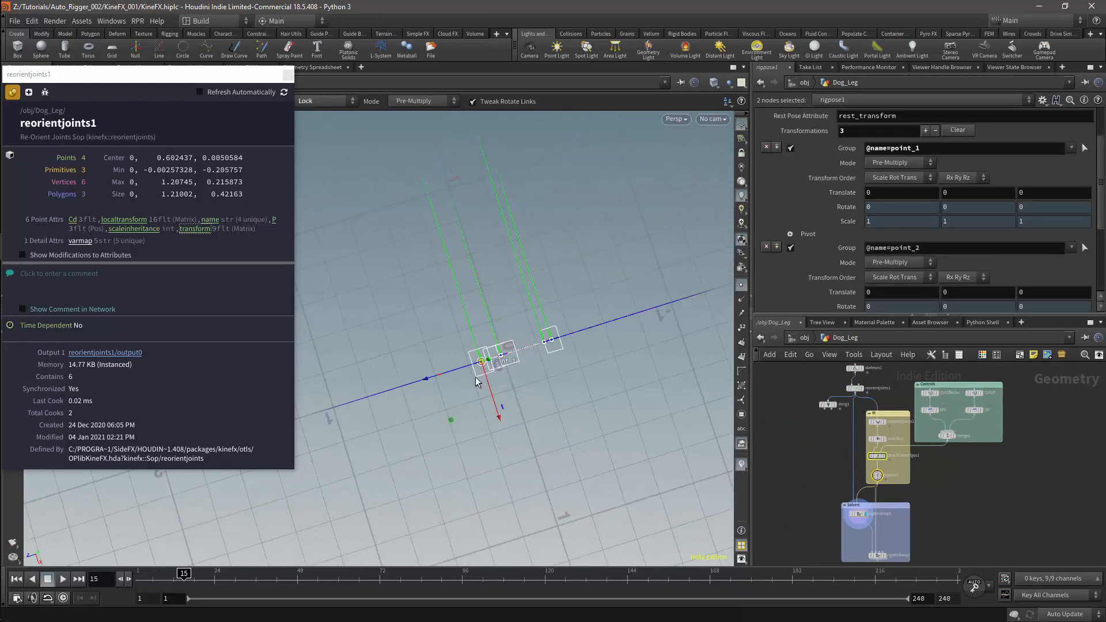
# Step: Drag point_1 and the end joint point_3 around to test the IK leg bending and straightening
pyautogui.moveTo(483, 359); pyautogui.dragTo(499, 275)
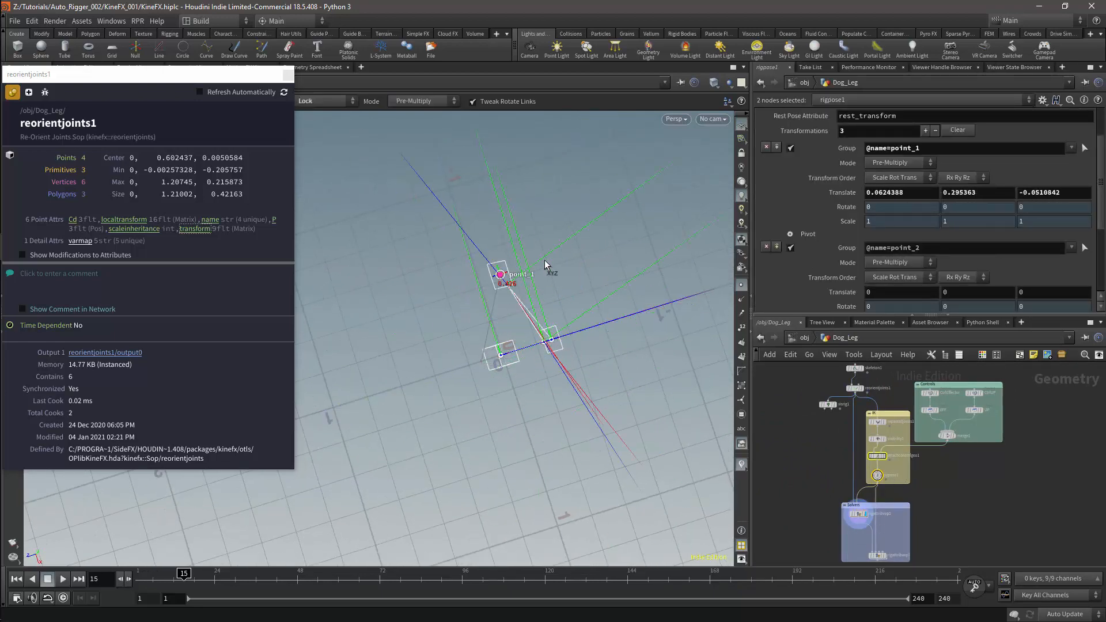
pyautogui.moveTo(501, 275); pyautogui.dragTo(465, 352)
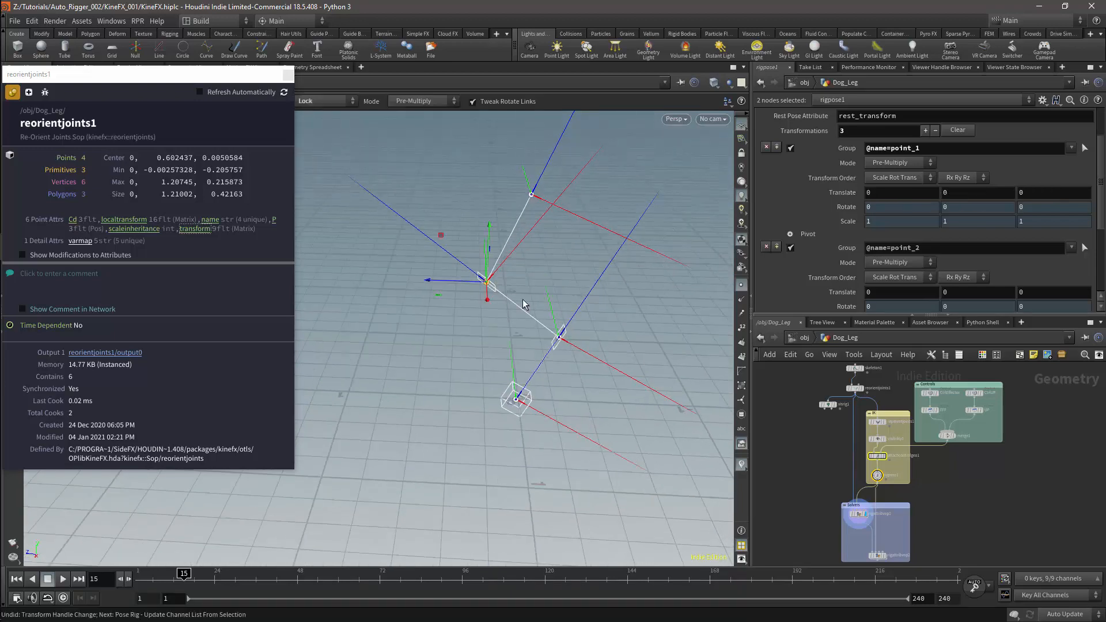
pyautogui.moveTo(537, 324)
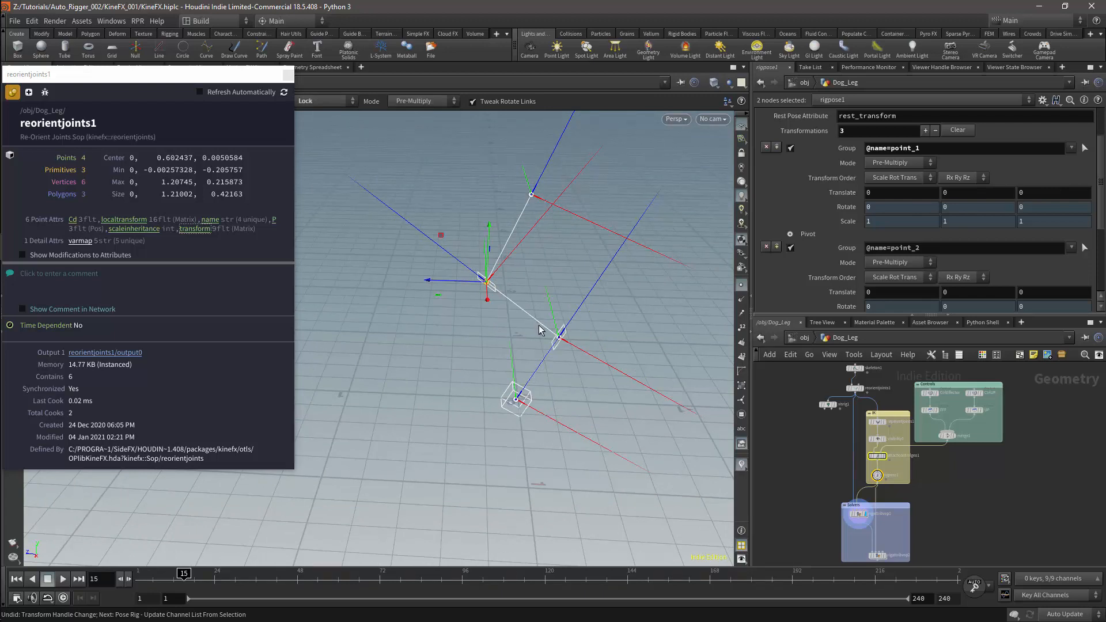
pyautogui.moveTo(532, 362)
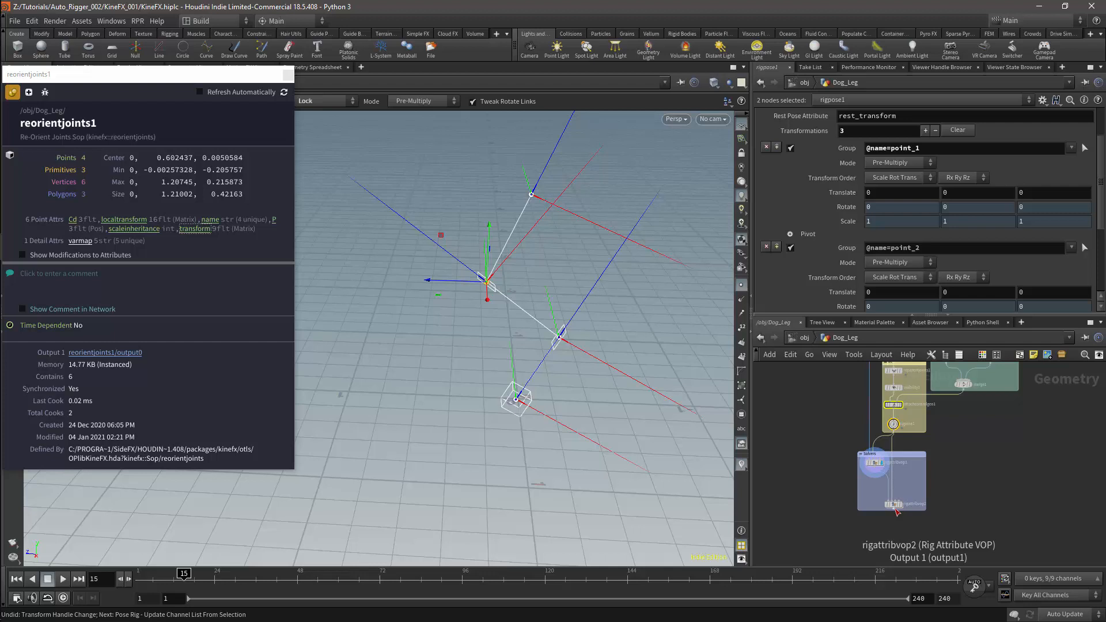
pyautogui.click(514, 399)
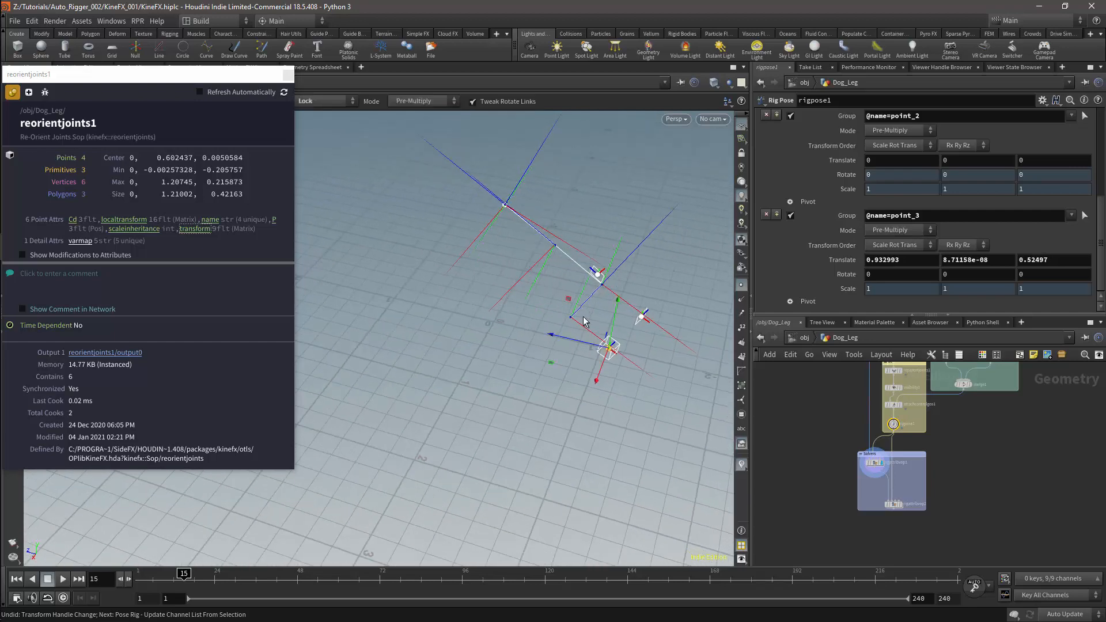
pyautogui.moveTo(607, 345); pyautogui.dragTo(545, 335)
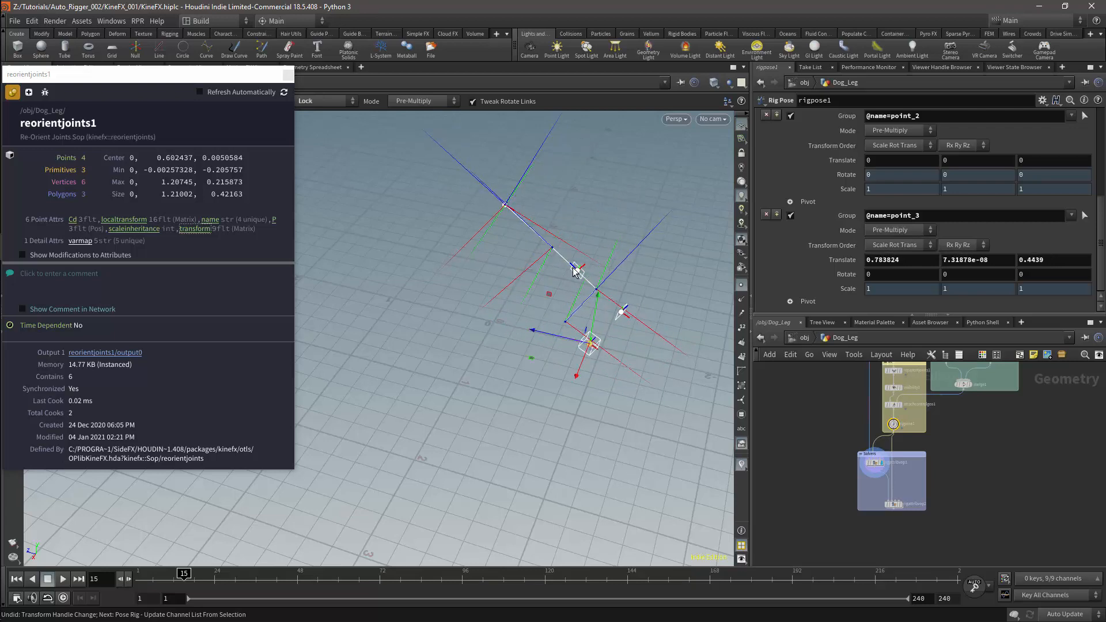
pyautogui.moveTo(574, 268); pyautogui.dragTo(546, 257)
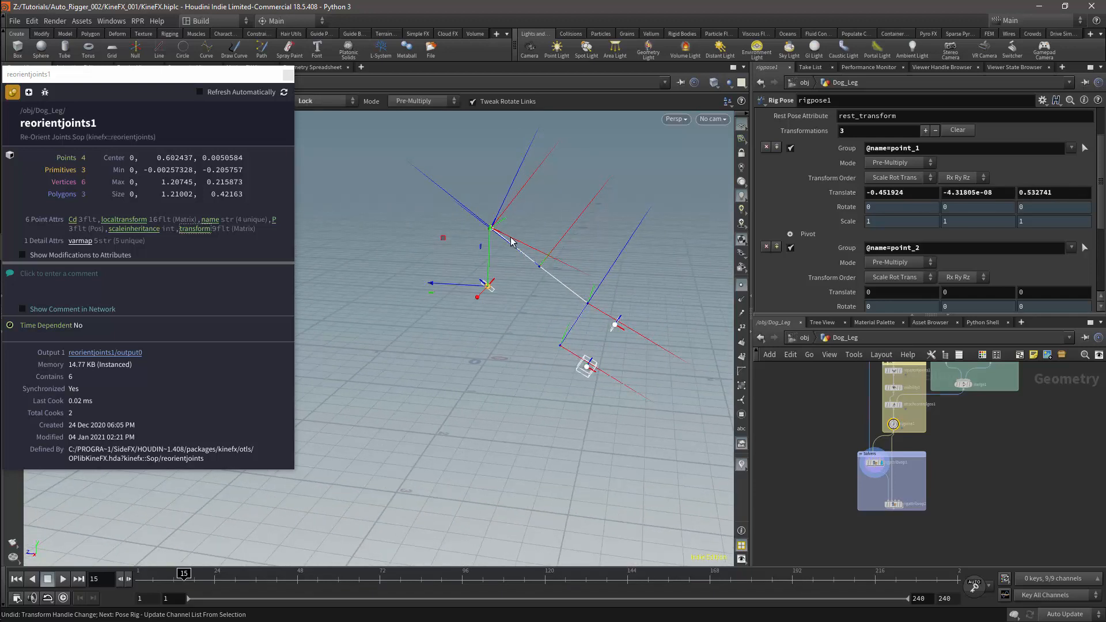
pyautogui.moveTo(504, 248)
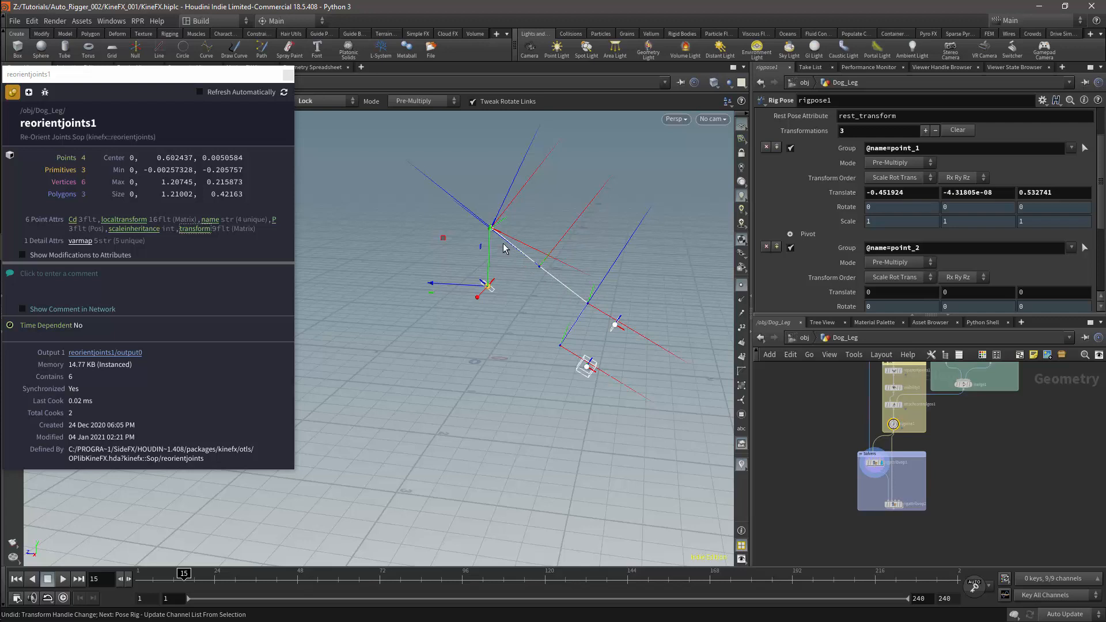
pyautogui.moveTo(558, 288)
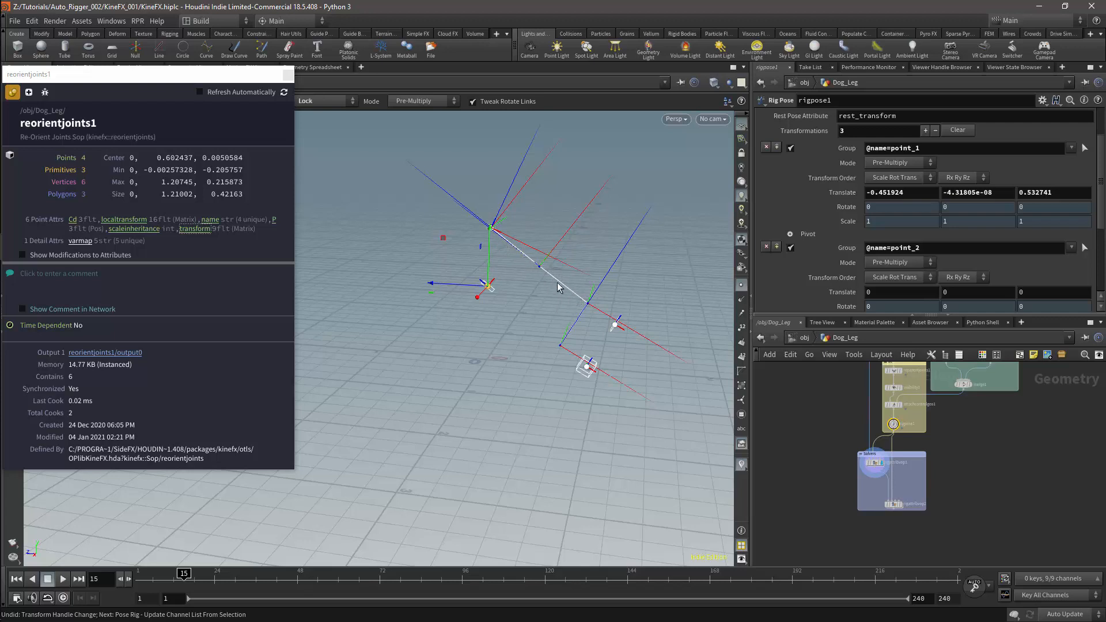
pyautogui.moveTo(578, 258)
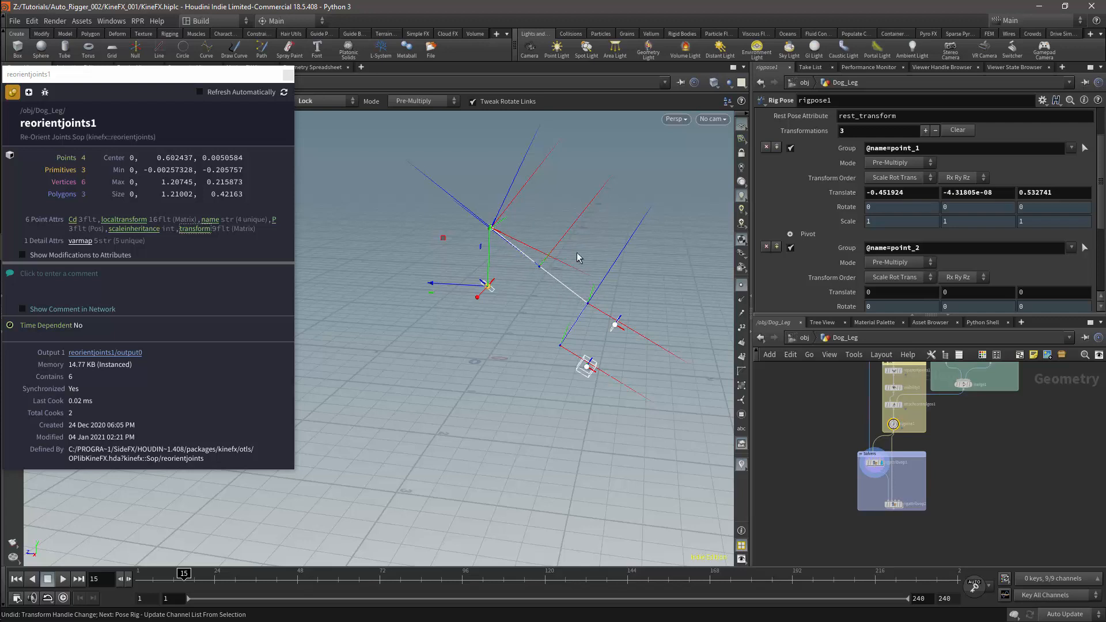
pyautogui.moveTo(578, 251)
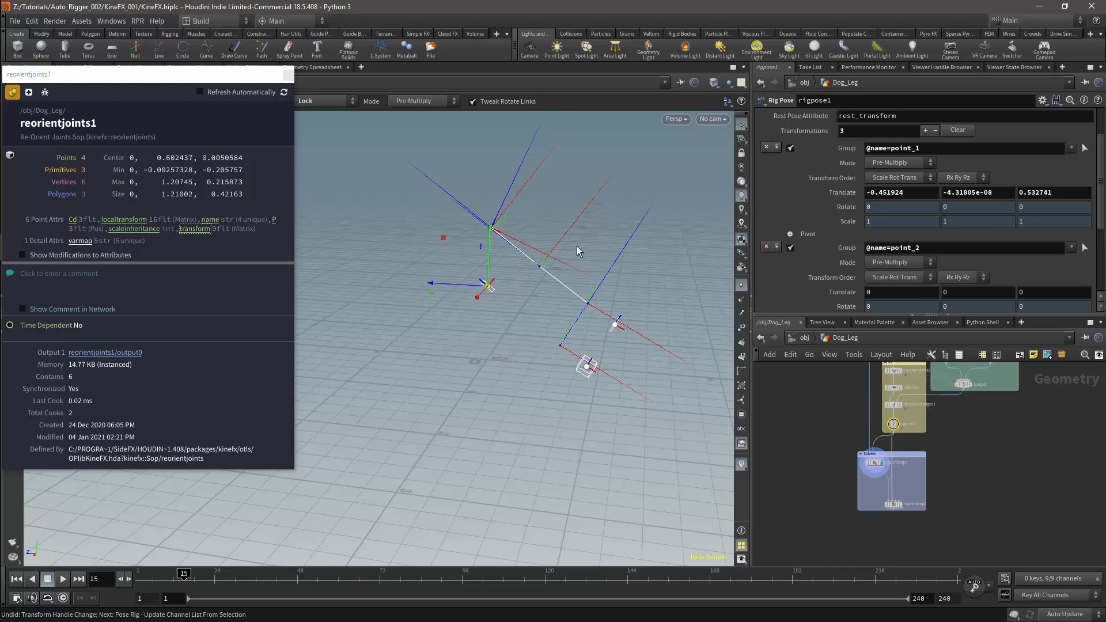
pyautogui.moveTo(640, 443)
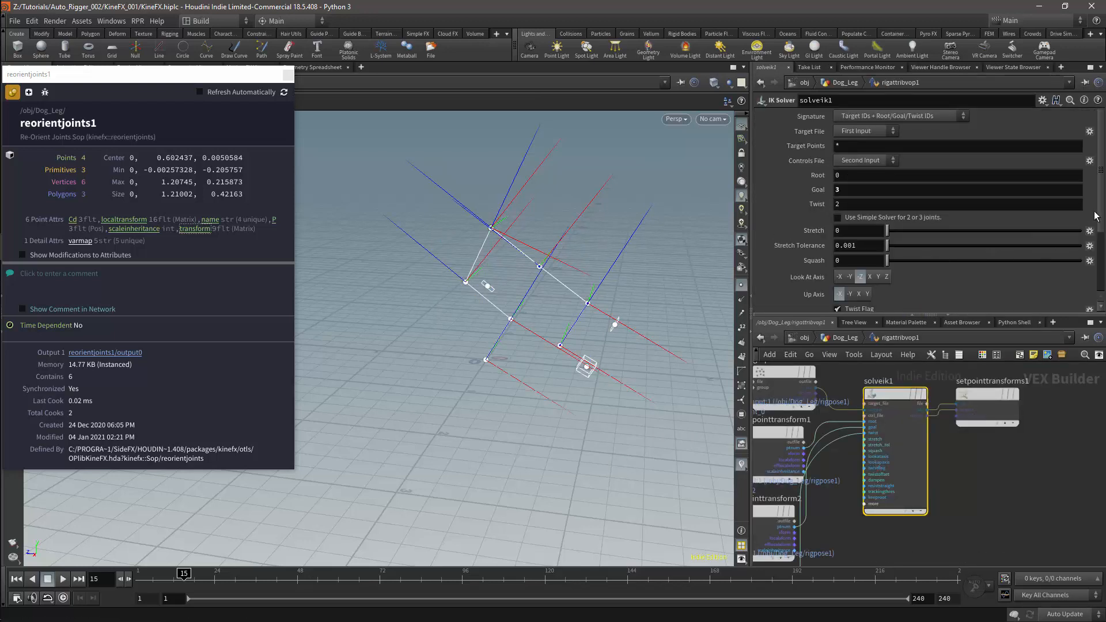
# Step: Review the solveik1 settings and select rigattribvop2 back in the Dog_Leg network
pyautogui.scroll(-3)
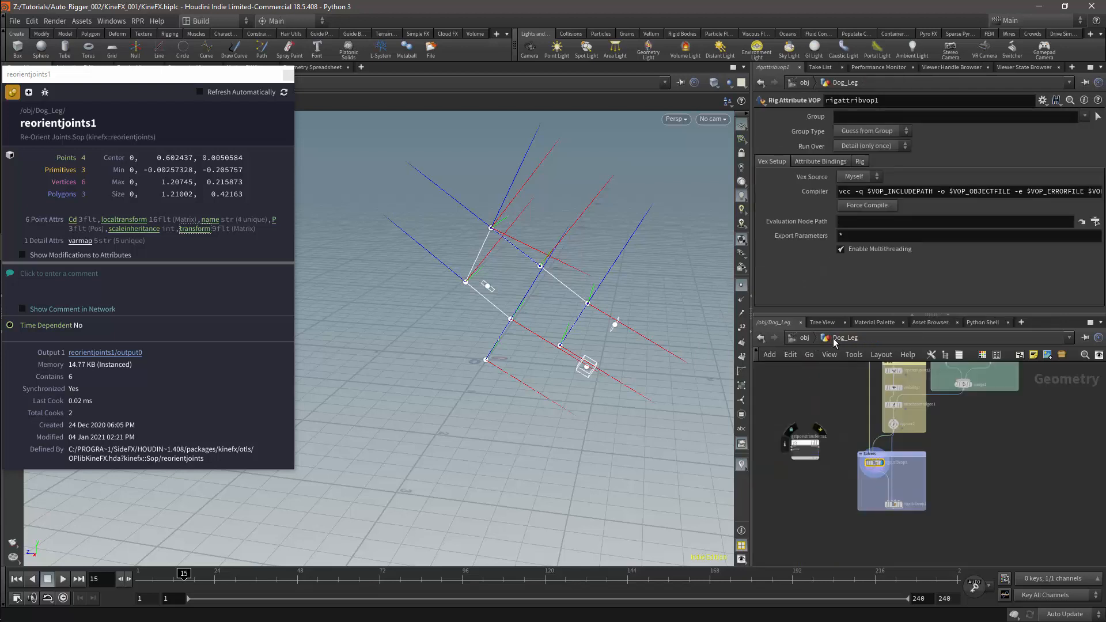
pyautogui.click(891, 504)
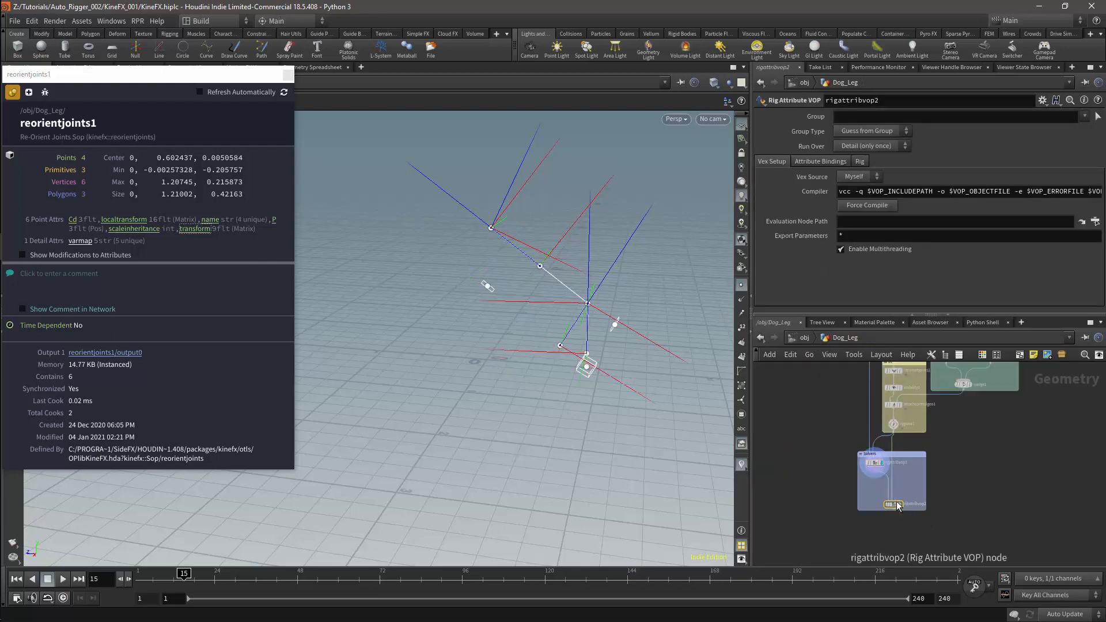
pyautogui.moveTo(569, 225)
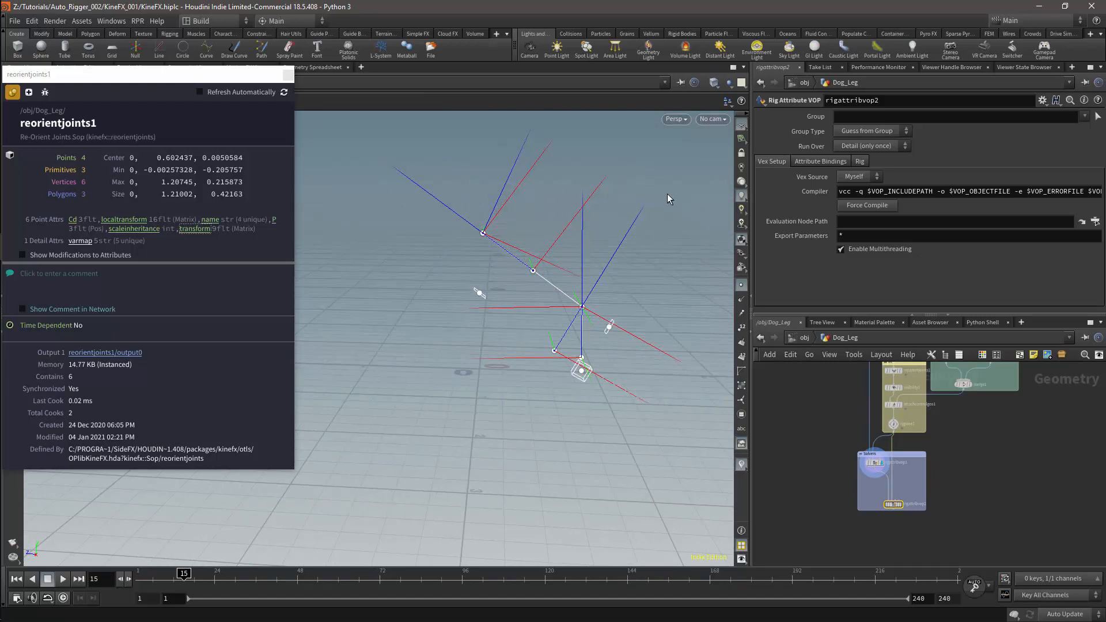
pyautogui.moveTo(932, 479)
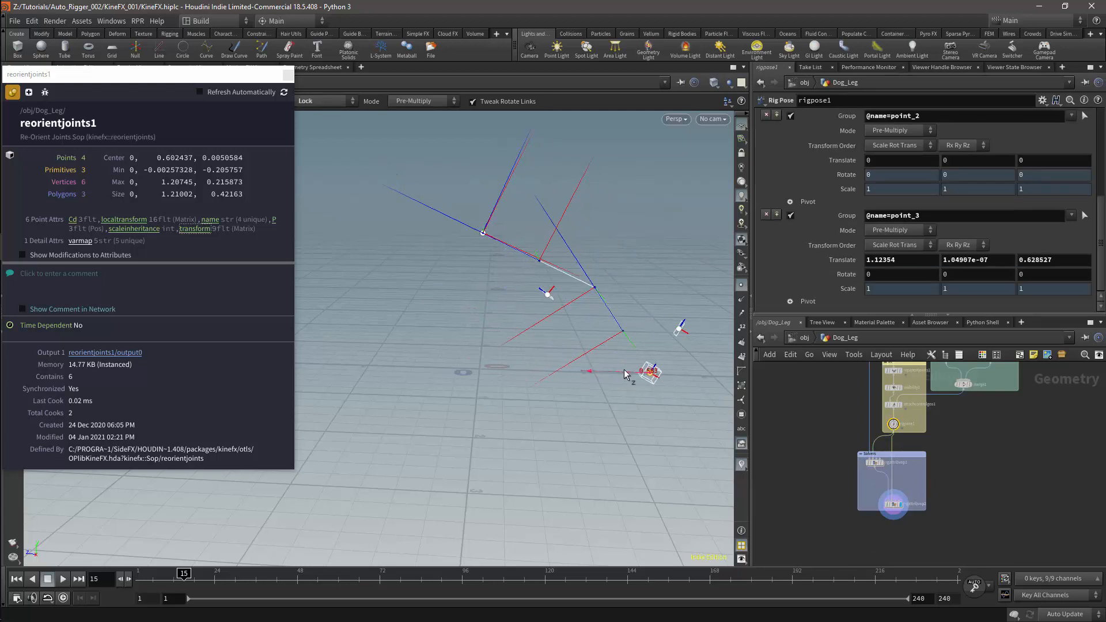
pyautogui.moveTo(641, 372); pyautogui.dragTo(554, 366)
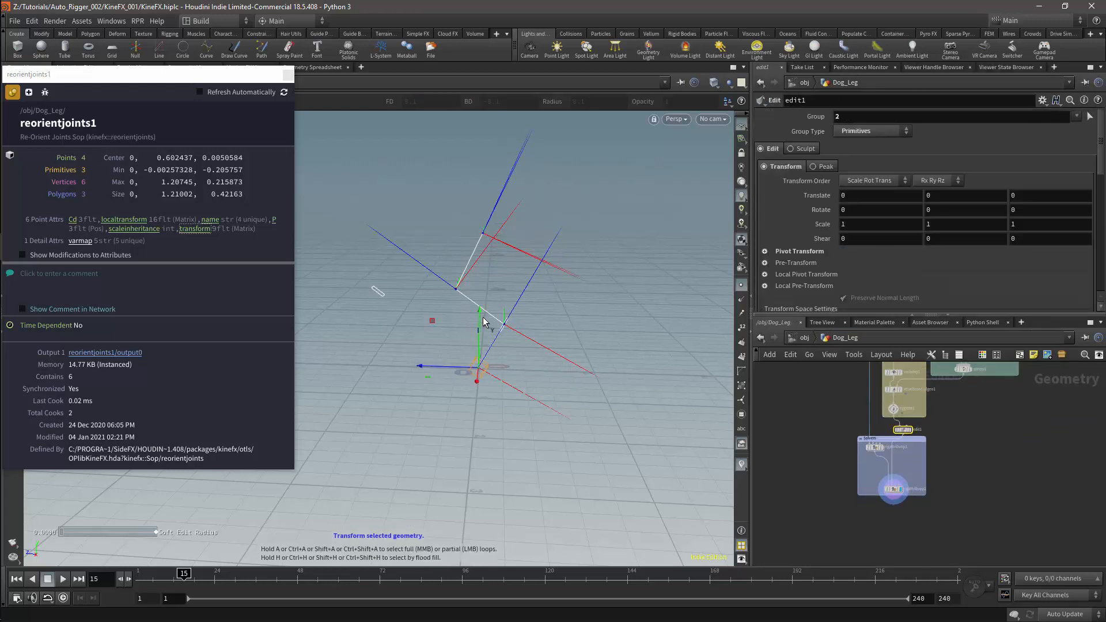
# Step: Adjust the viewport before adding the single-point Add node
pyautogui.moveTo(481, 318); pyautogui.dragTo(481, 269)
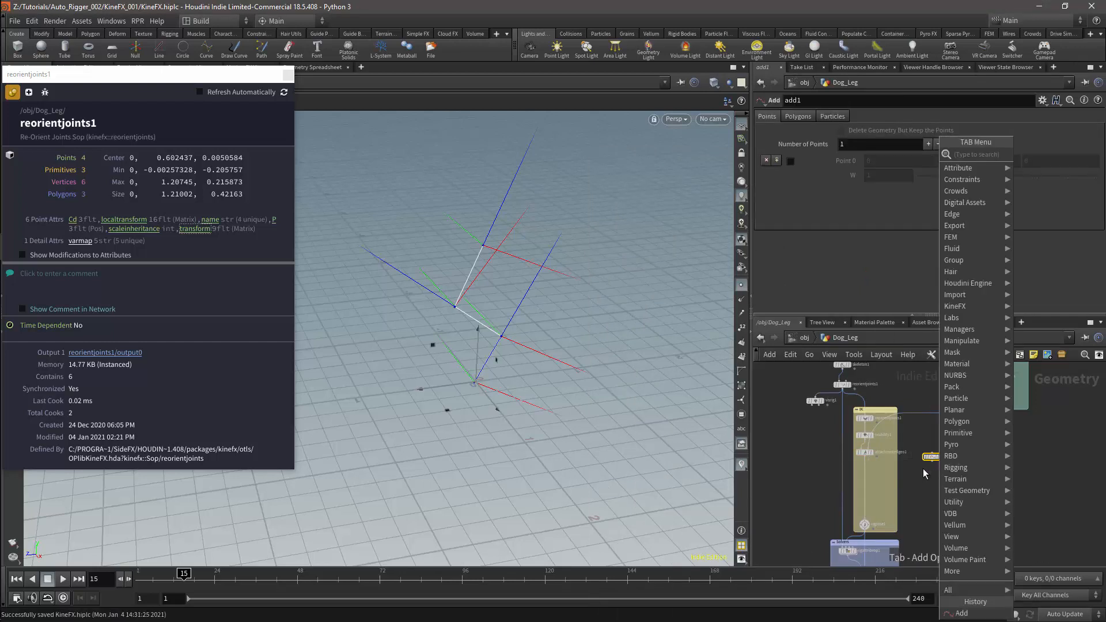
# Step: Place a Rig Doctor under add1 and enter UpVec as its point prefix
pyautogui.write('rig')
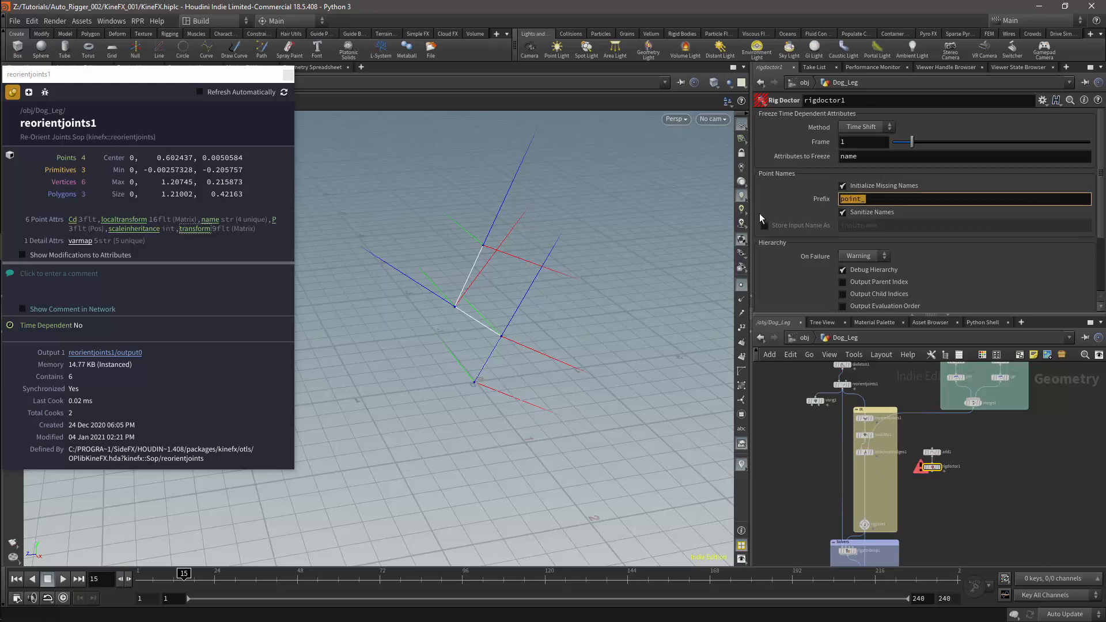
pyautogui.write('UpVec')
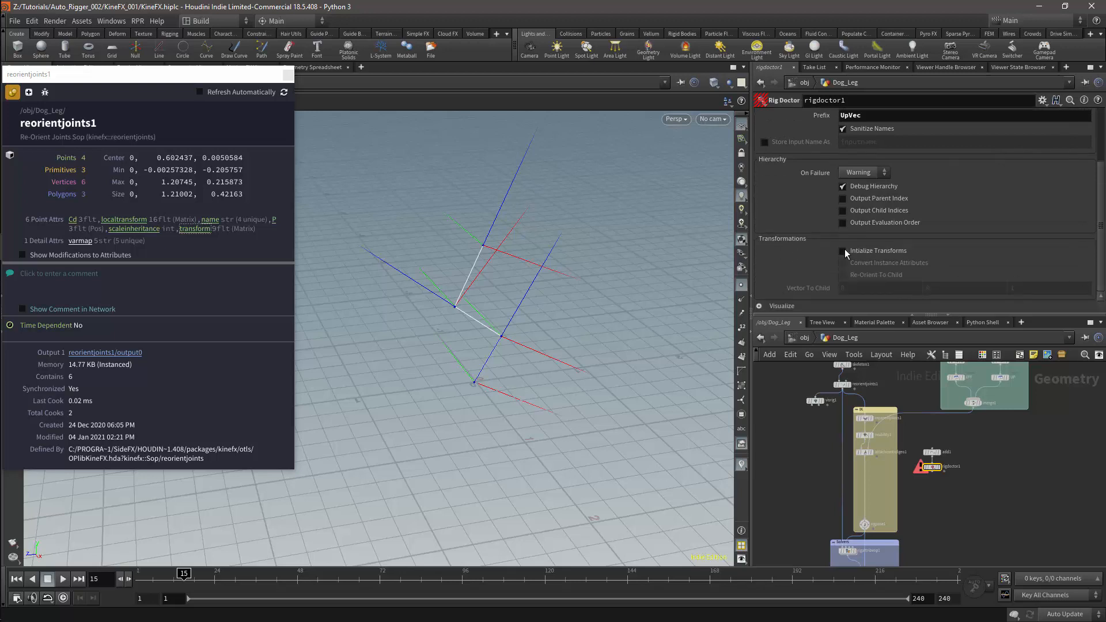
# Step: Enable Initialize Transforms and Re-Orient To Child with Vector To Child 0 0 -1
pyautogui.click(843, 251)
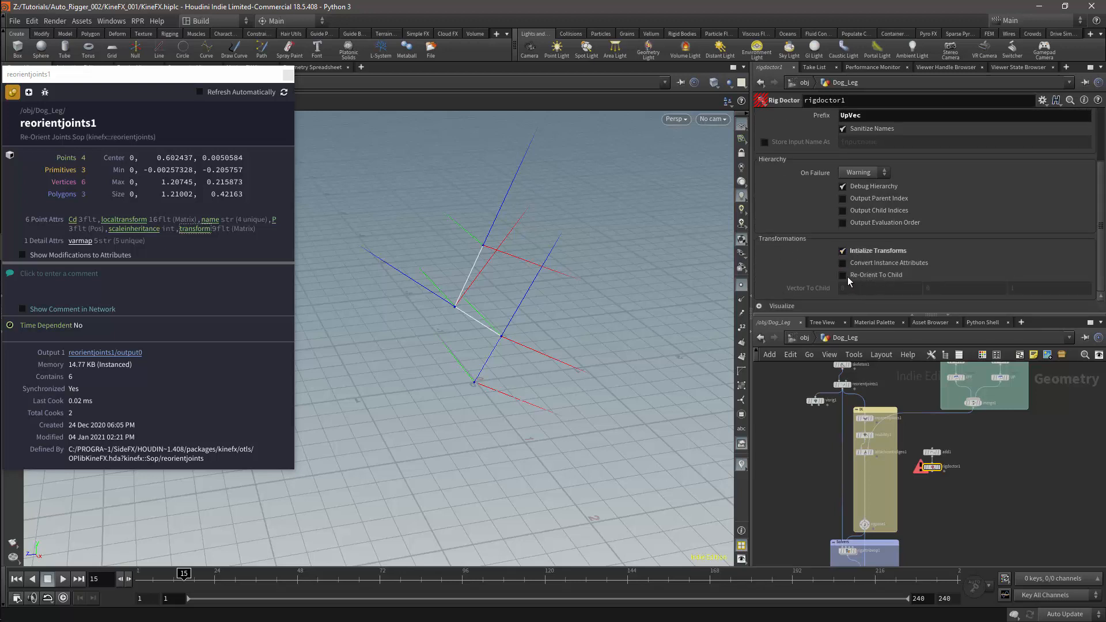
pyautogui.click(843, 274)
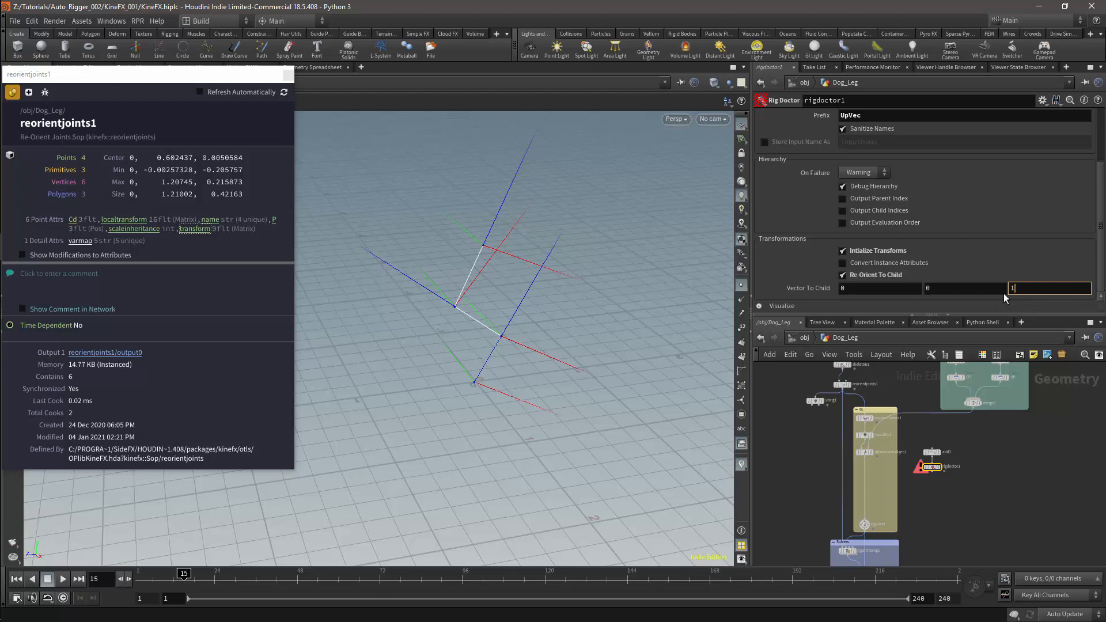
pyautogui.write('-1')
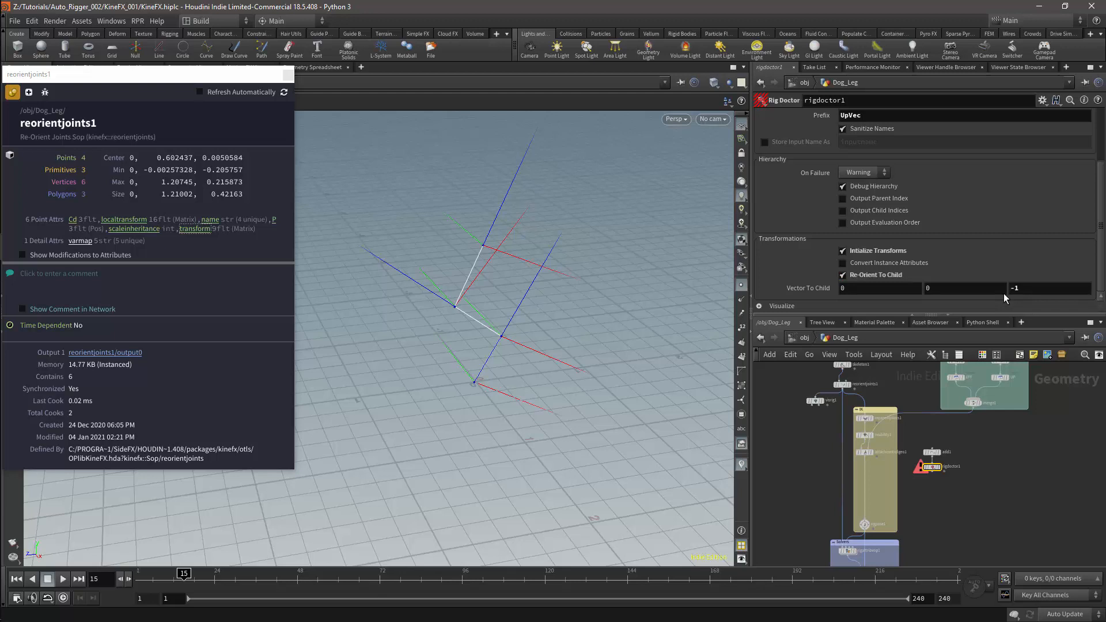
pyautogui.click(932, 468)
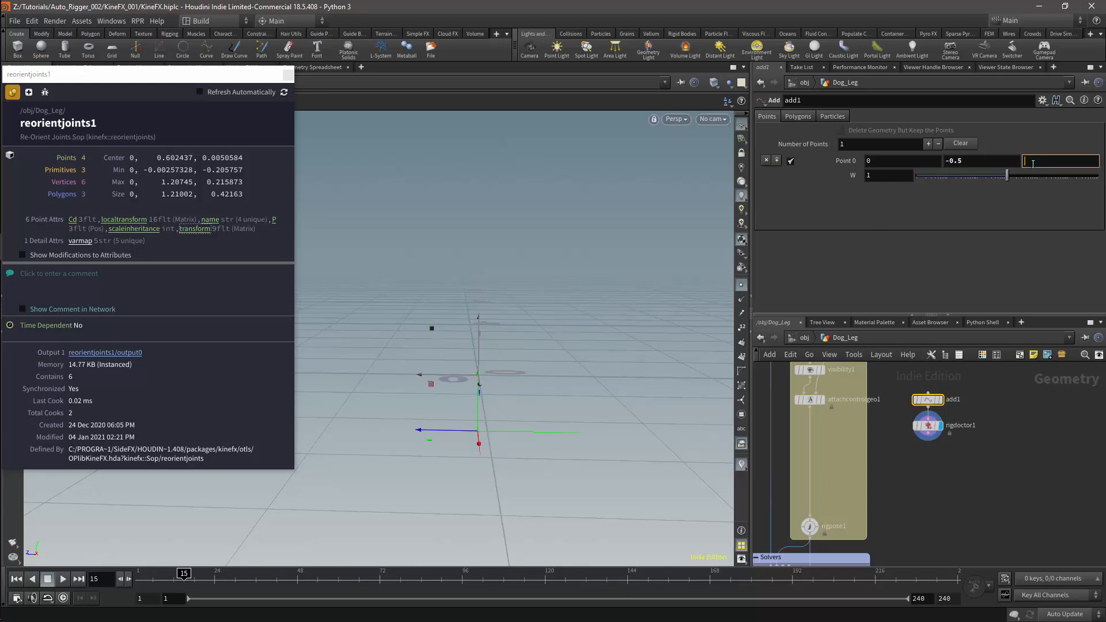
# Step: Set add1's point coordinate to -0.5, placing UpVec at 0, -0.5, -0.5
pyautogui.write('-0.5')
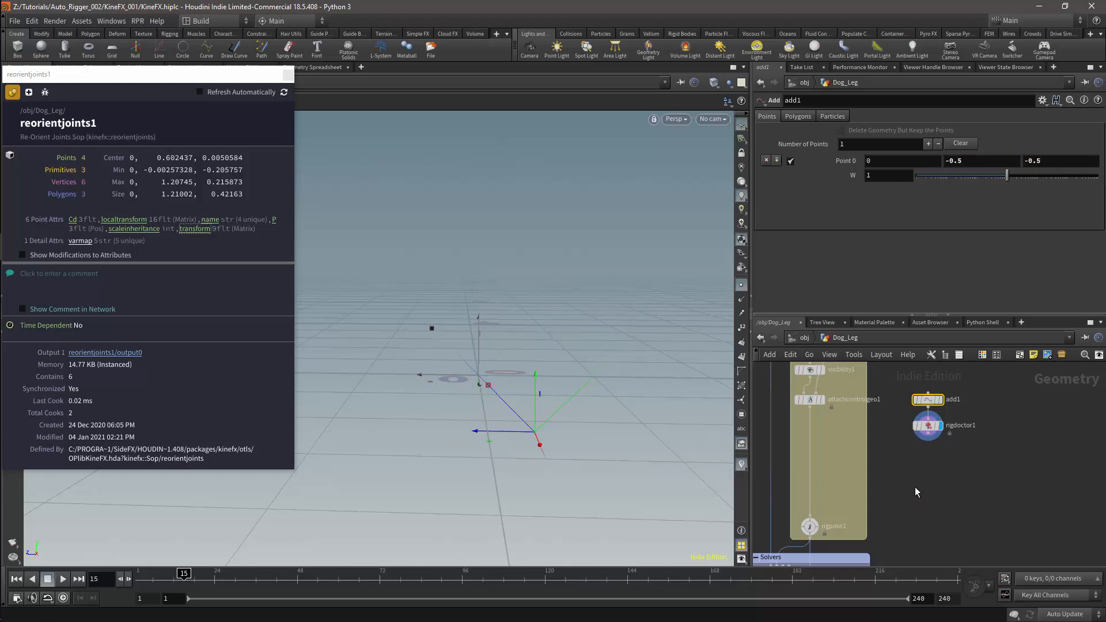
pyautogui.moveTo(926, 457)
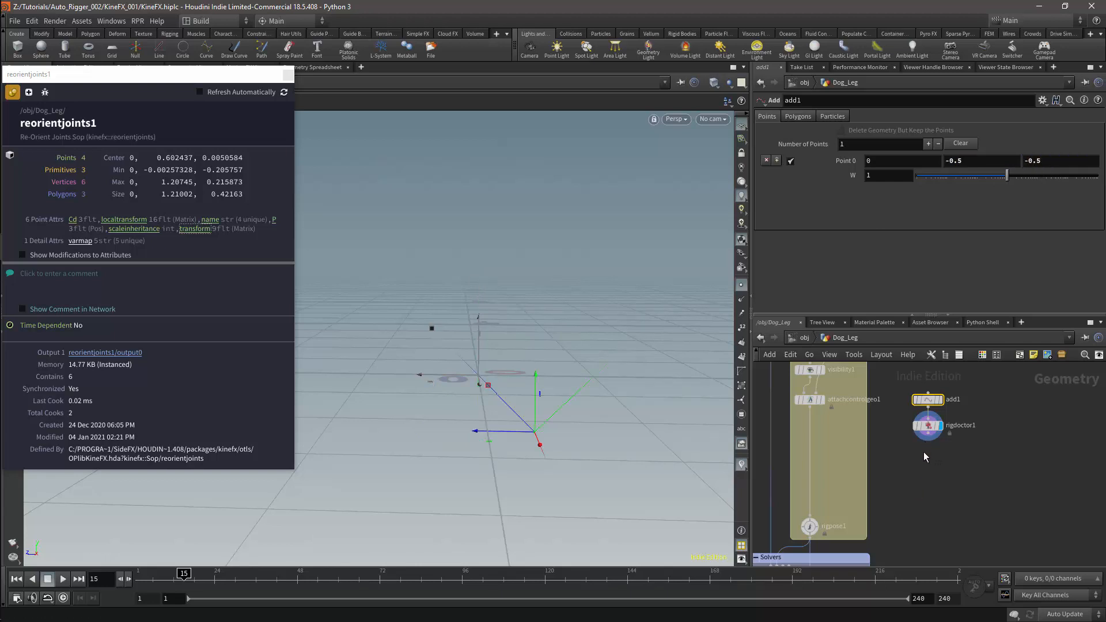
pyautogui.moveTo(919, 460)
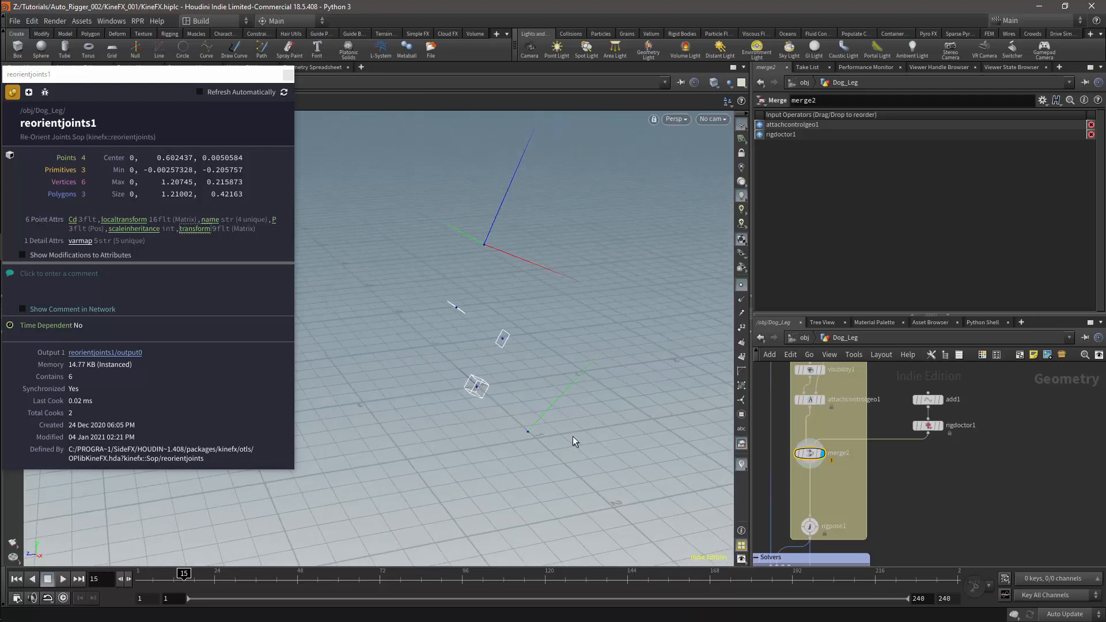
# Step: Add a Reparent Joints node after merge2 and pick its Joint1 from the viewport
pyautogui.press('Tab')
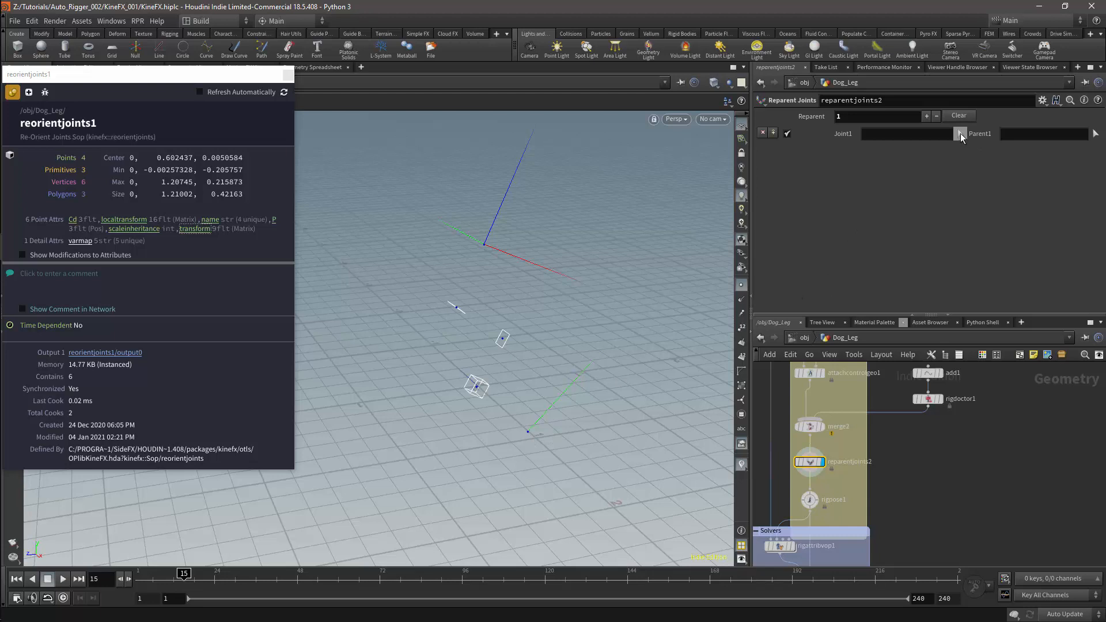
pyautogui.click(959, 134)
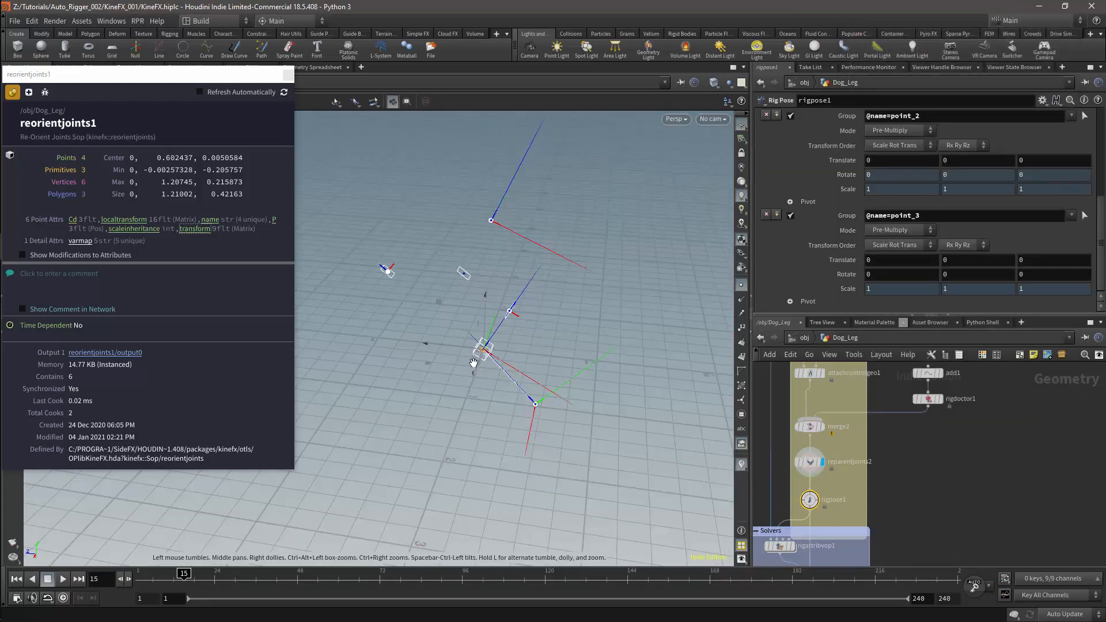
pyautogui.moveTo(480, 352); pyautogui.dragTo(571, 408)
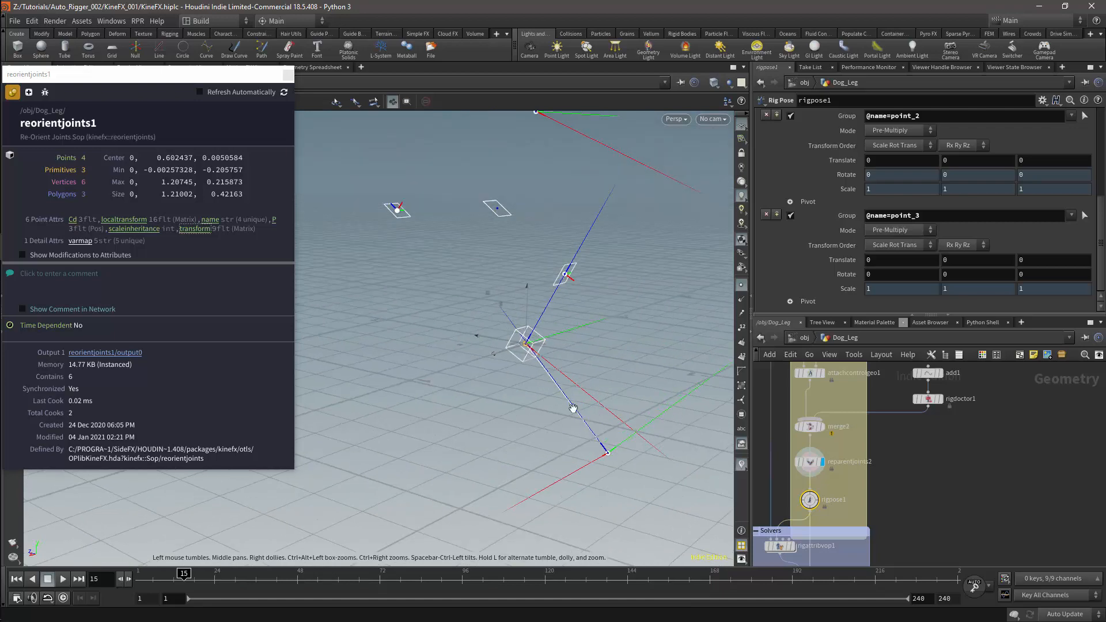
pyautogui.moveTo(574, 408); pyautogui.dragTo(632, 359)
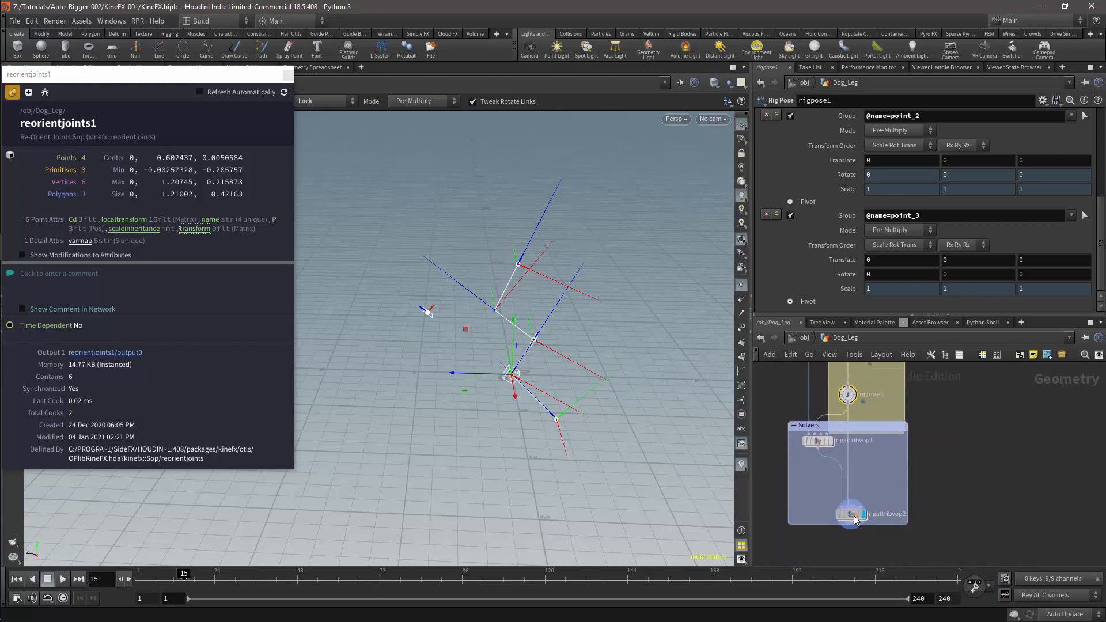
# Step: Dive into rigattribvop2 to edit the Look At solver network
pyautogui.doubleClick(848, 513)
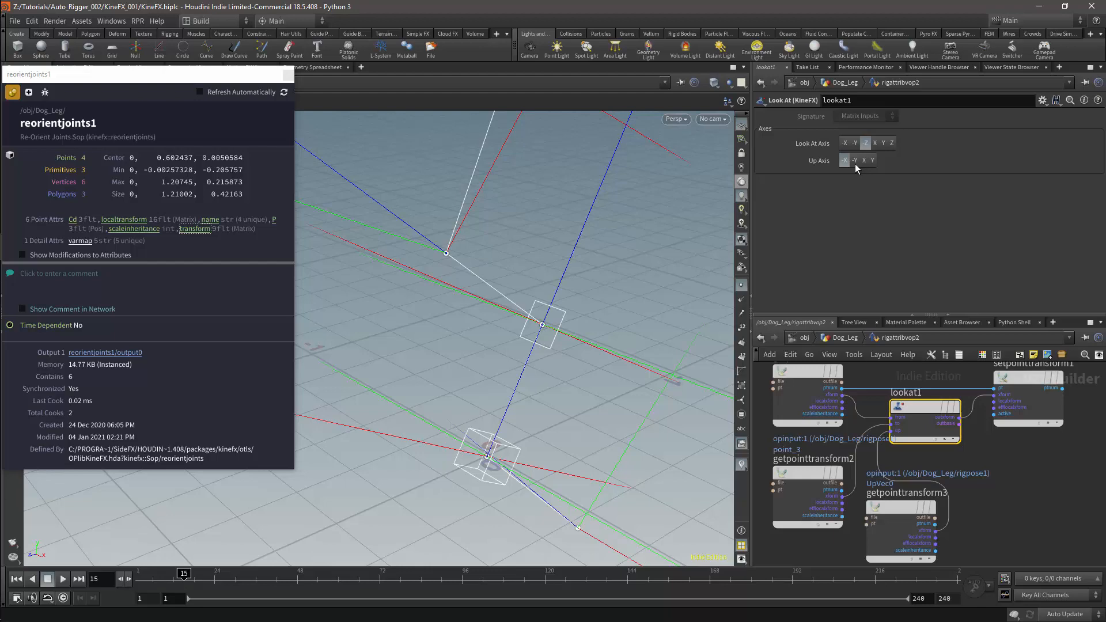
# Step: Choose lookat1's up axis, then rotate point_3 on rigpose1 to test the stabilized leg
pyautogui.click(863, 160)
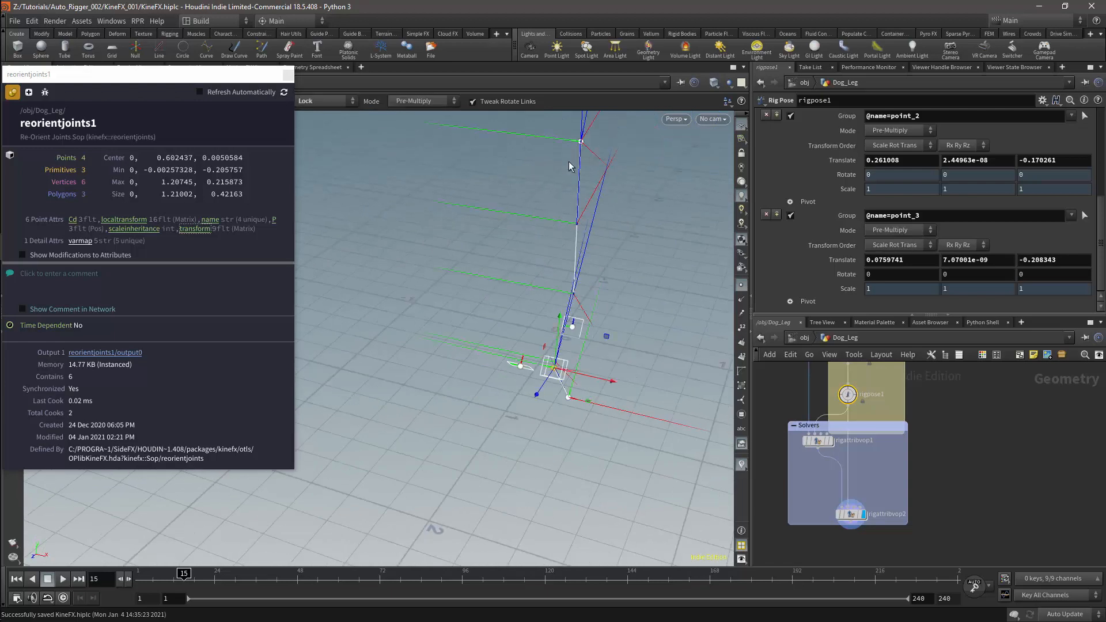
pyautogui.moveTo(571, 326); pyautogui.dragTo(569, 401)
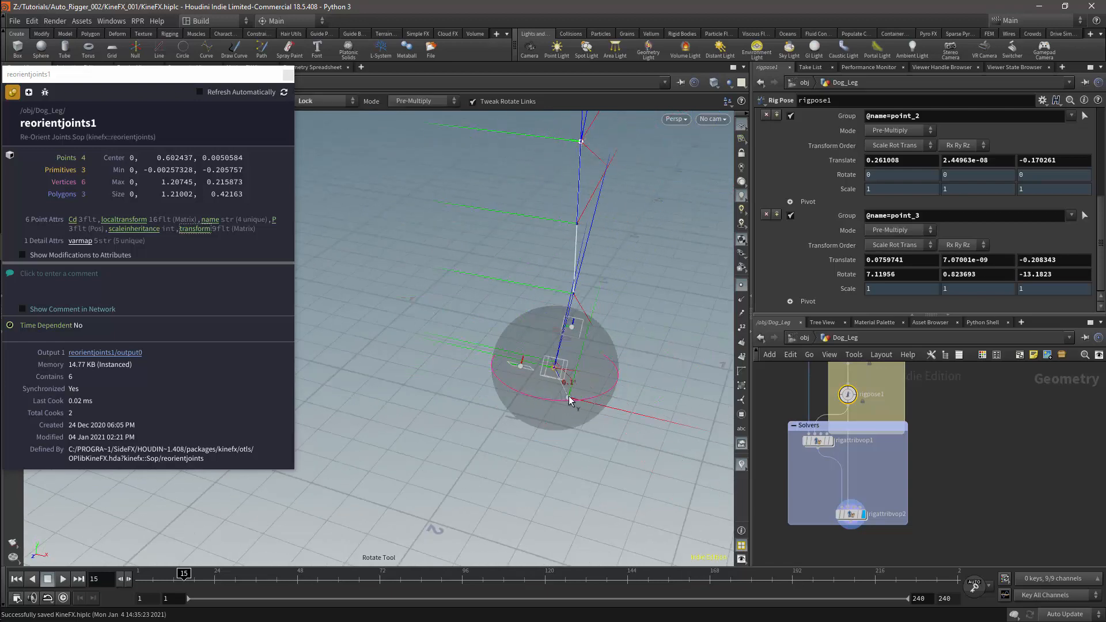